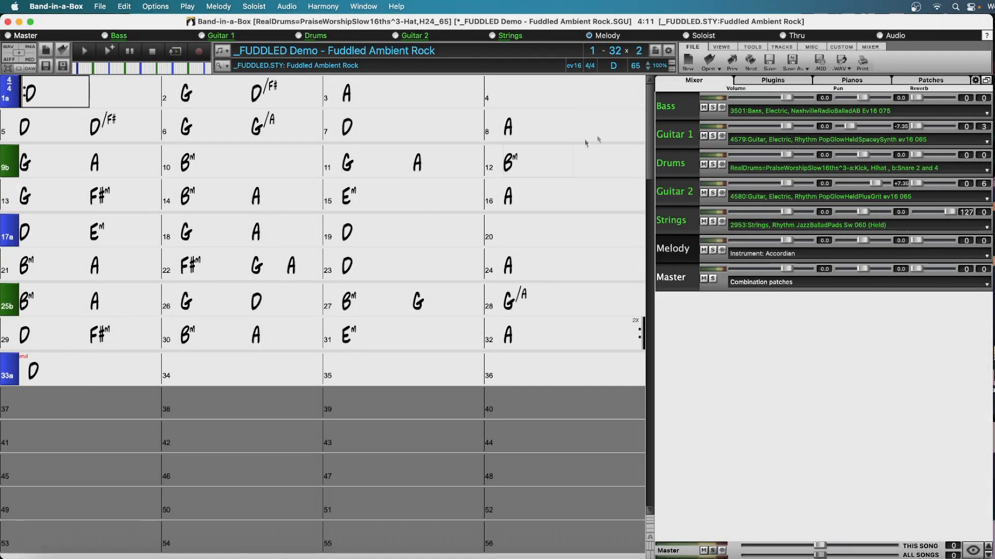
# - Switch the Fuddled Ambient Rock demo to the multi-track Tracks window with audio waveforms
pyautogui.click(721, 47)
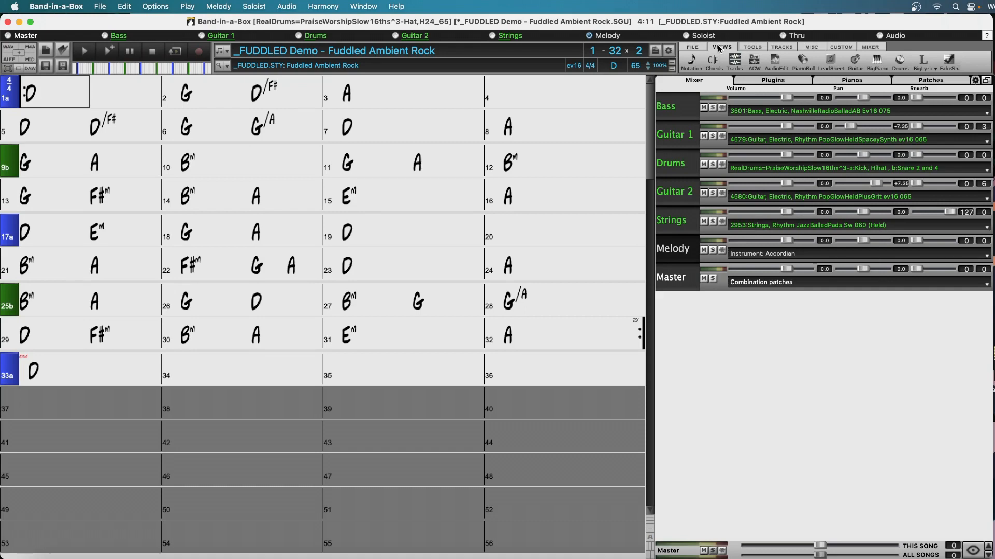
pyautogui.click(733, 57)
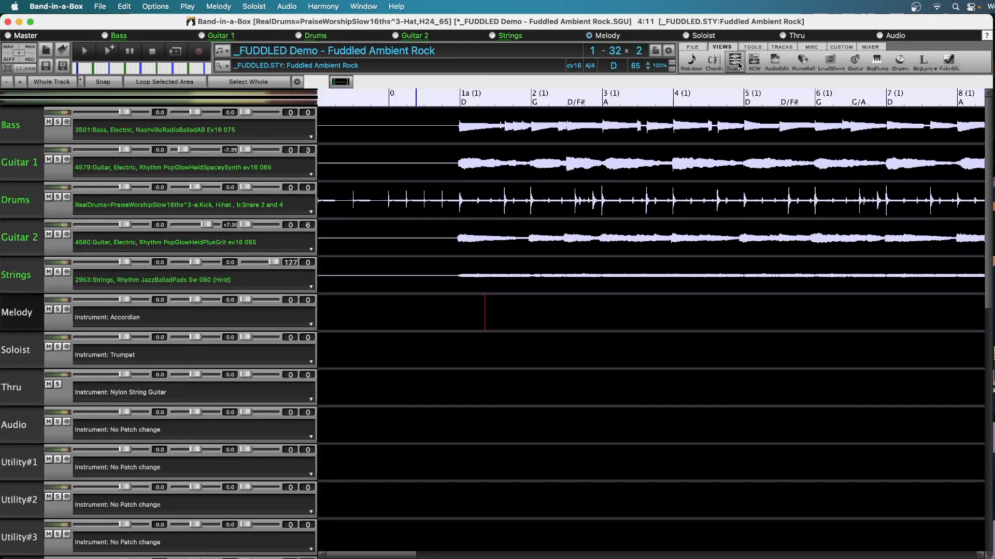
pyautogui.moveTo(734, 60)
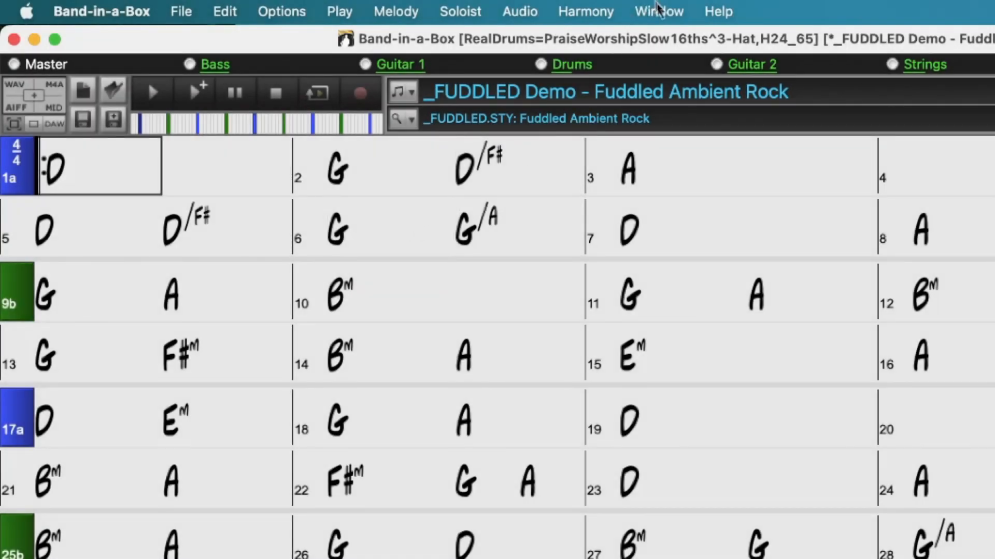
pyautogui.click(658, 10)
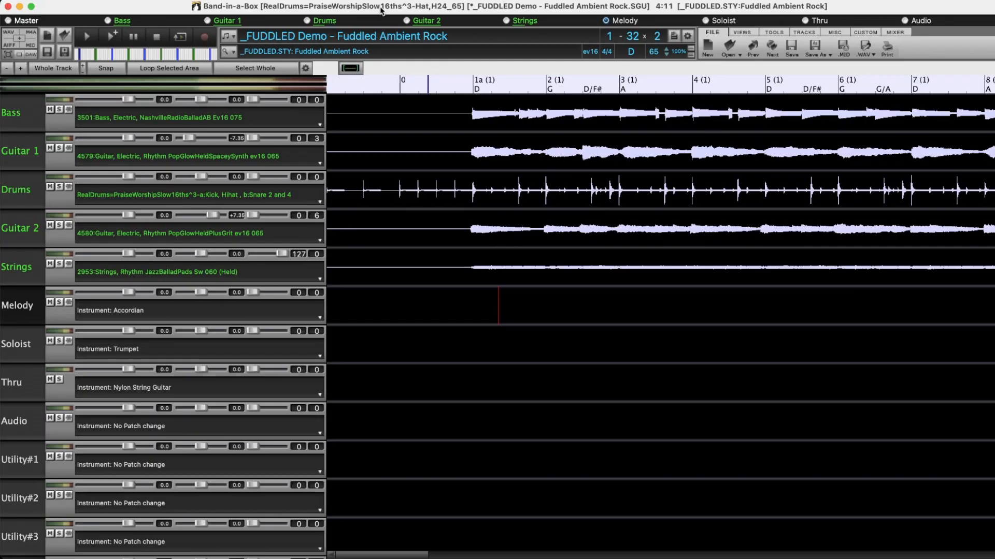
pyautogui.moveTo(493, 246)
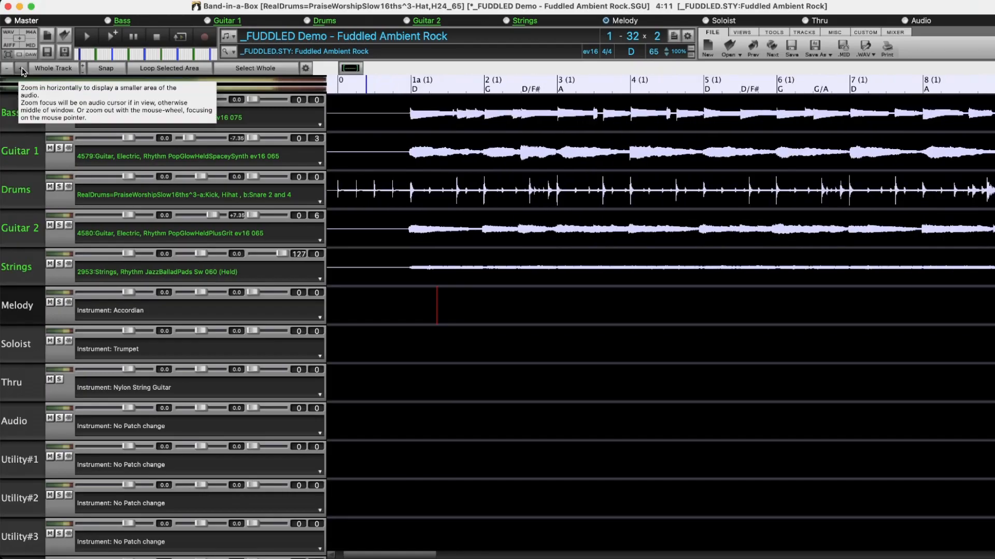
pyautogui.moveTo(774, 204)
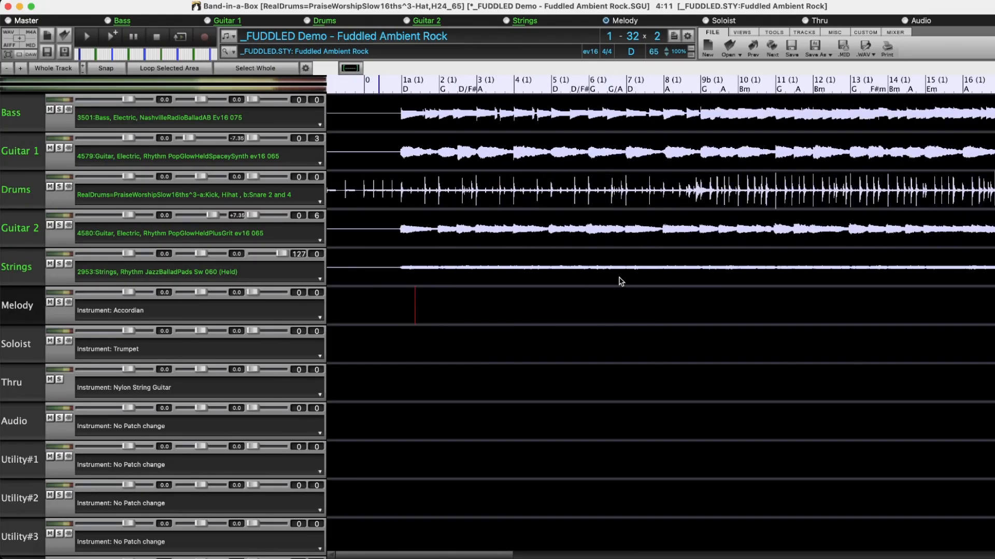
pyautogui.moveTo(673, 282)
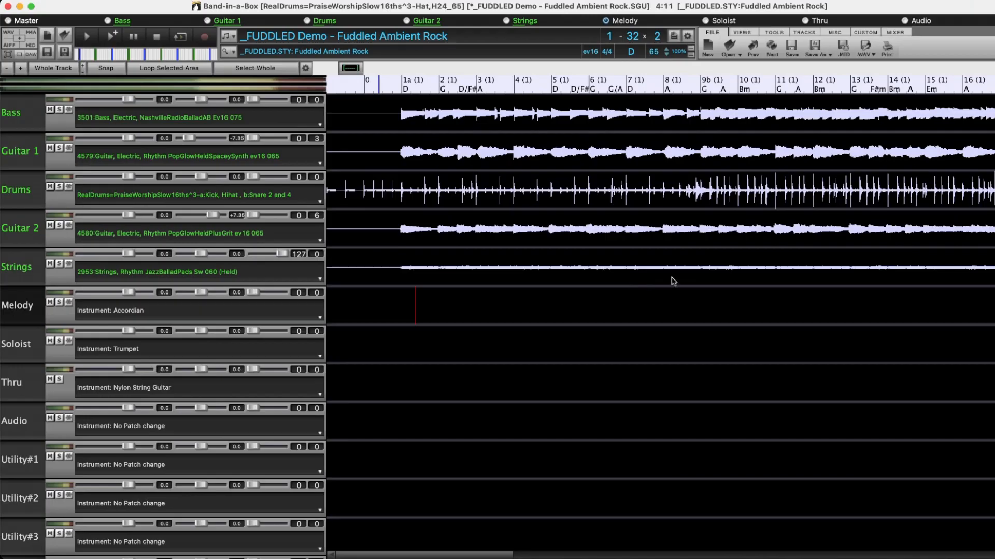
pyautogui.moveTo(733, 263)
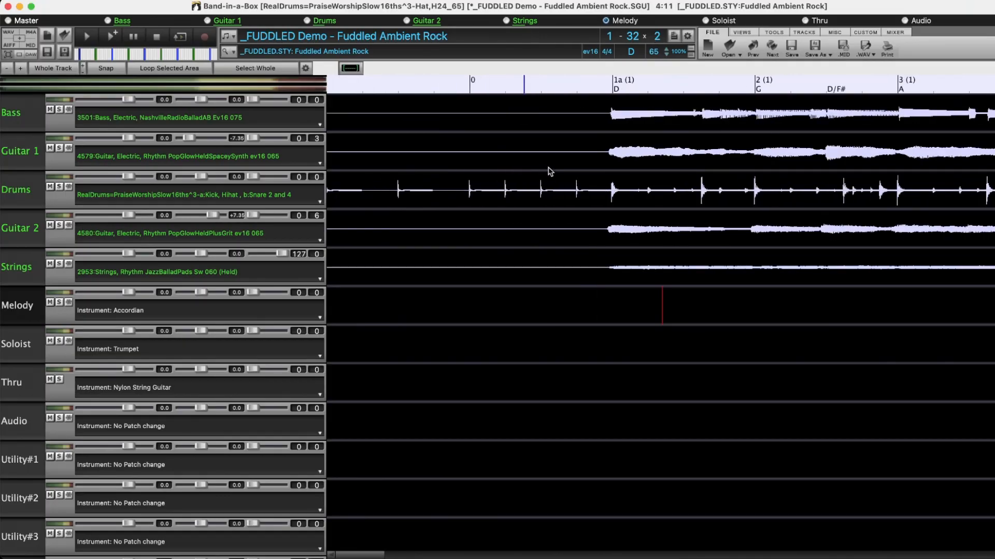
pyautogui.moveTo(762, 106)
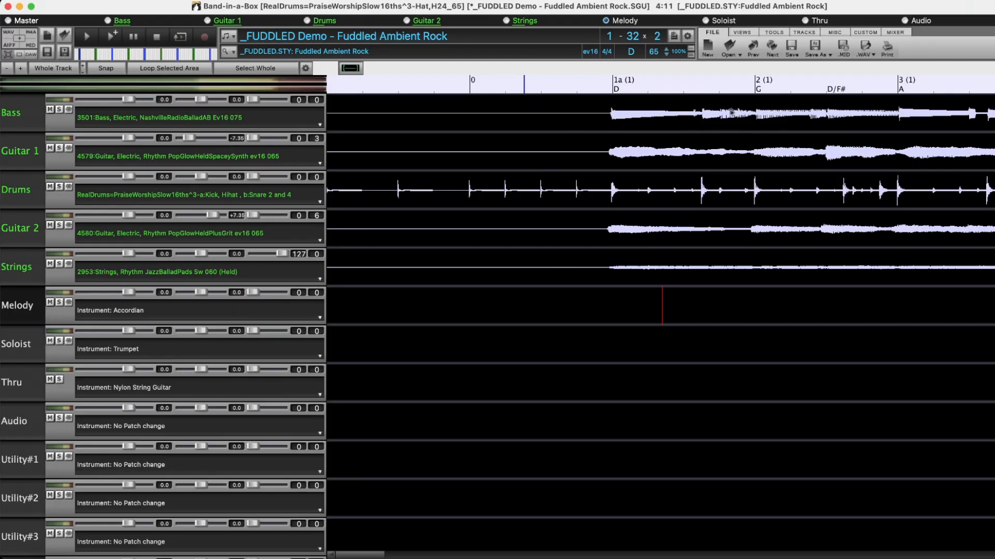
pyautogui.moveTo(758, 103)
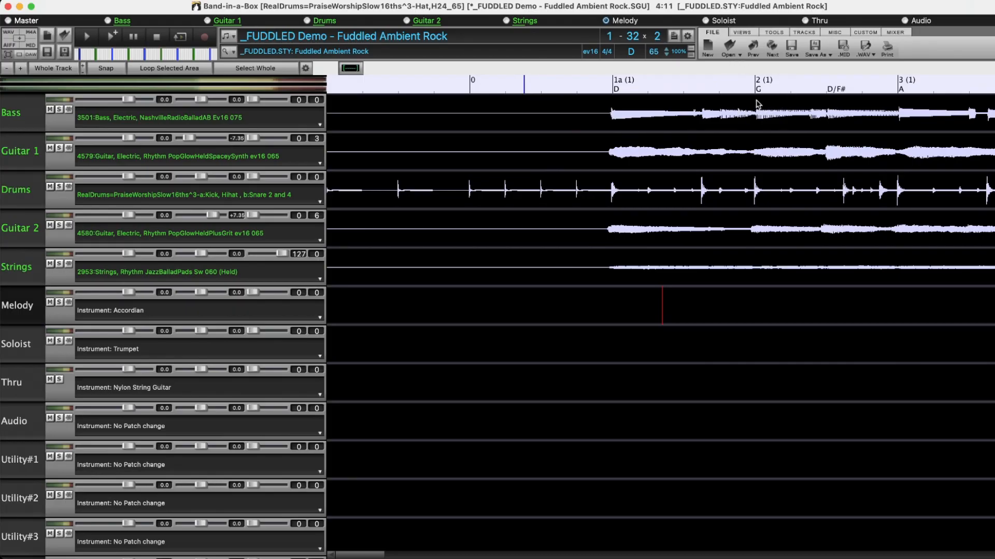
pyautogui.moveTo(720, 83)
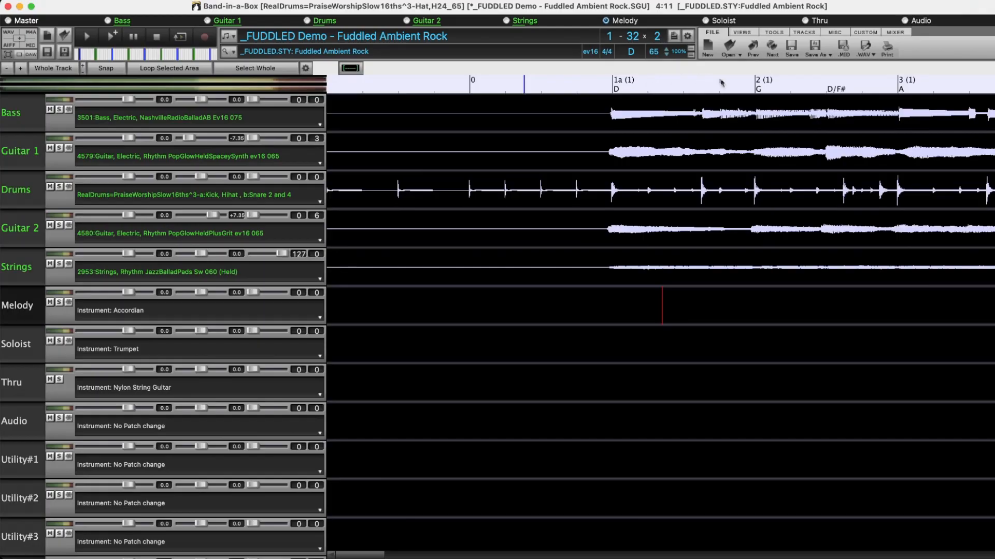
pyautogui.moveTo(651, 110)
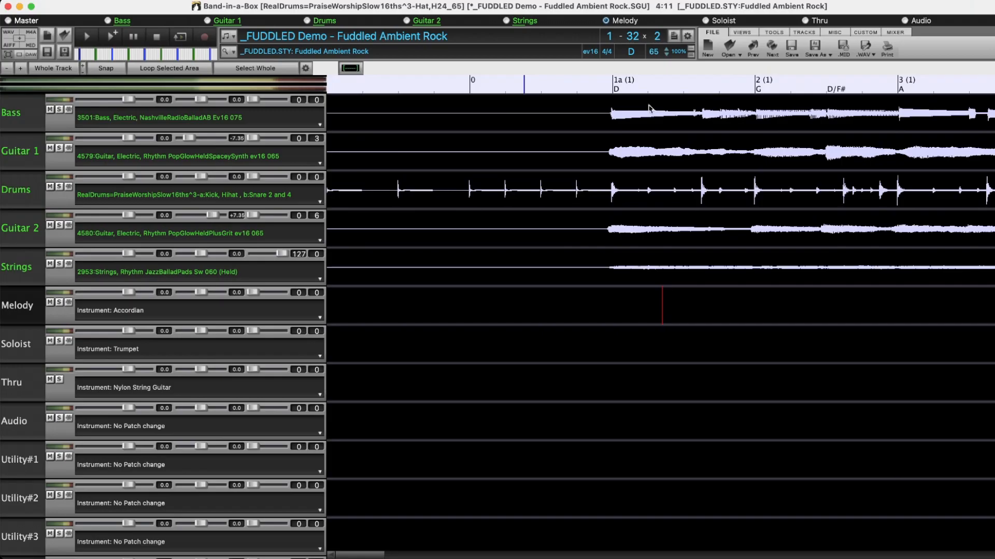
pyautogui.moveTo(616, 87)
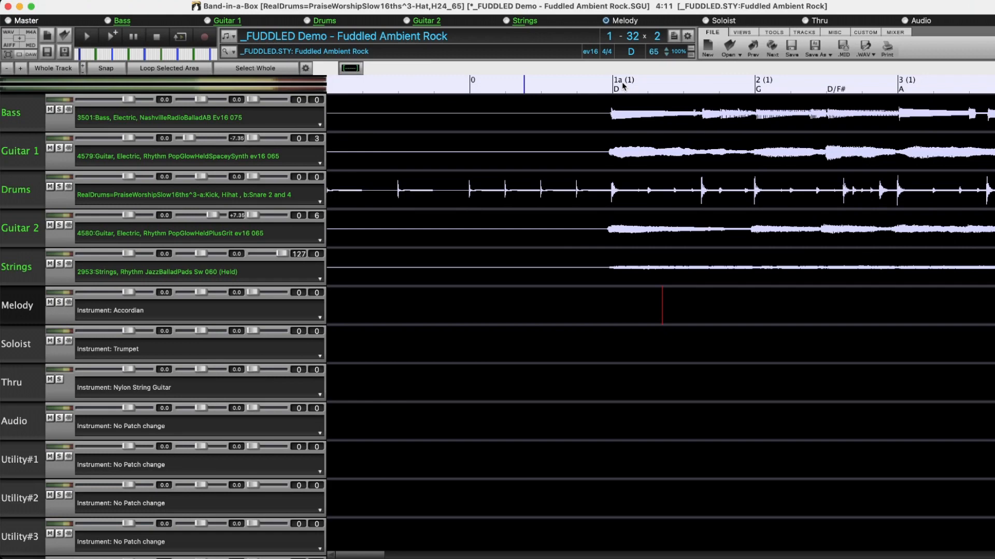
pyautogui.moveTo(628, 87)
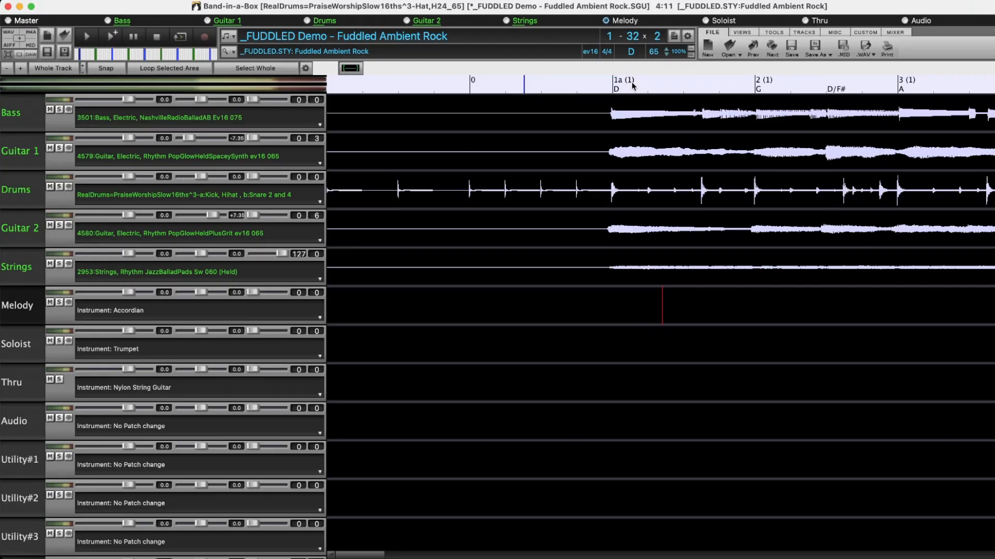
pyautogui.moveTo(624, 80)
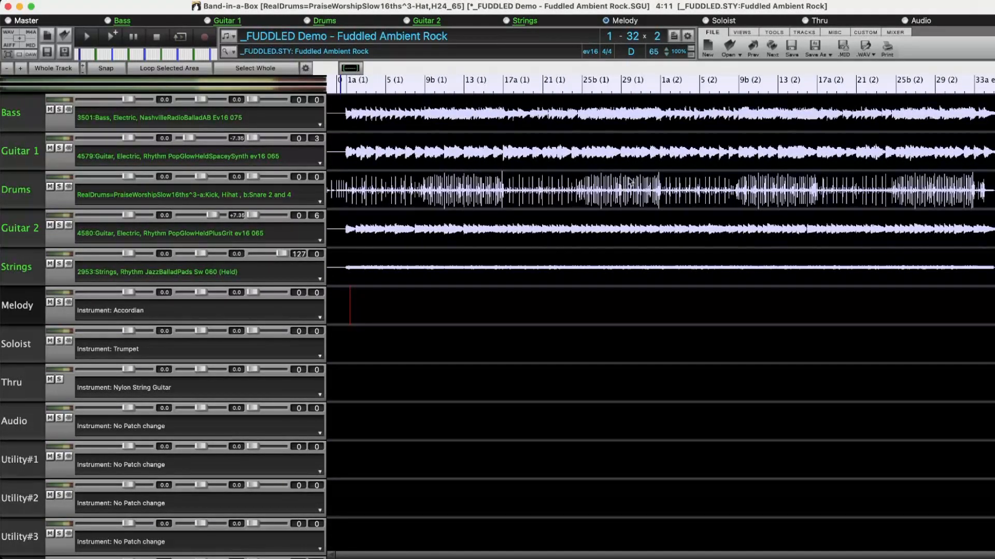
# - Scroll the timeline to bring bars 16–22 of the second chorus into view
pyautogui.hscroll(3)
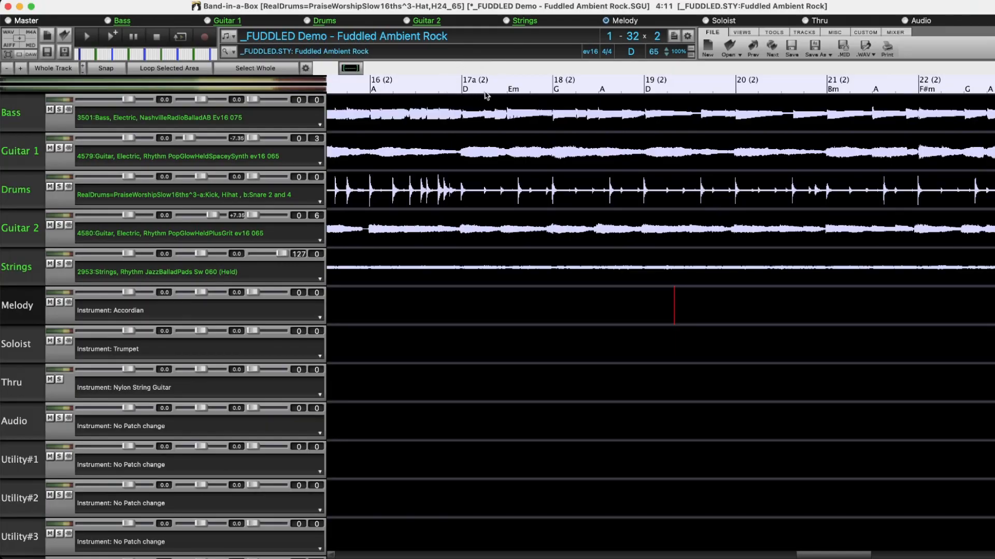
pyautogui.moveTo(475, 84)
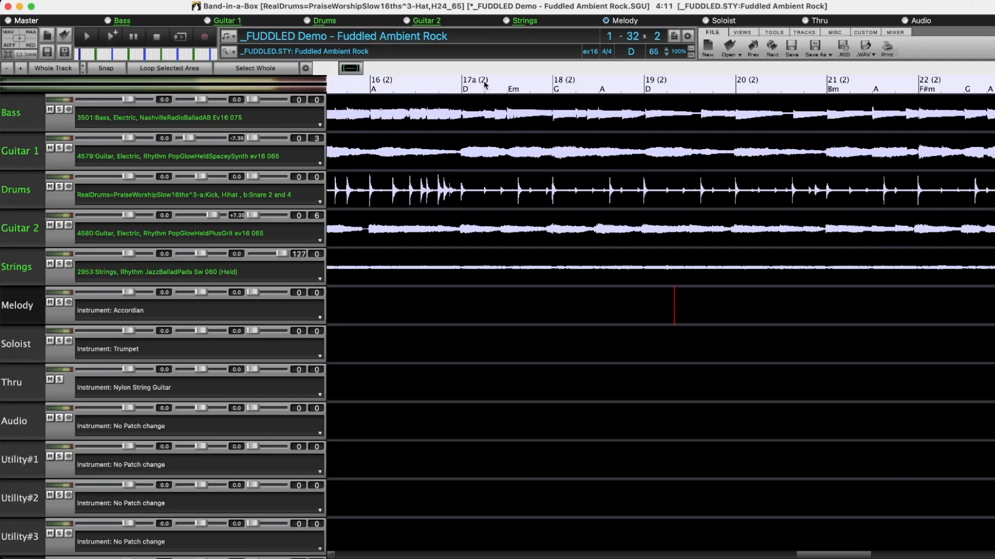
pyautogui.moveTo(600, 67)
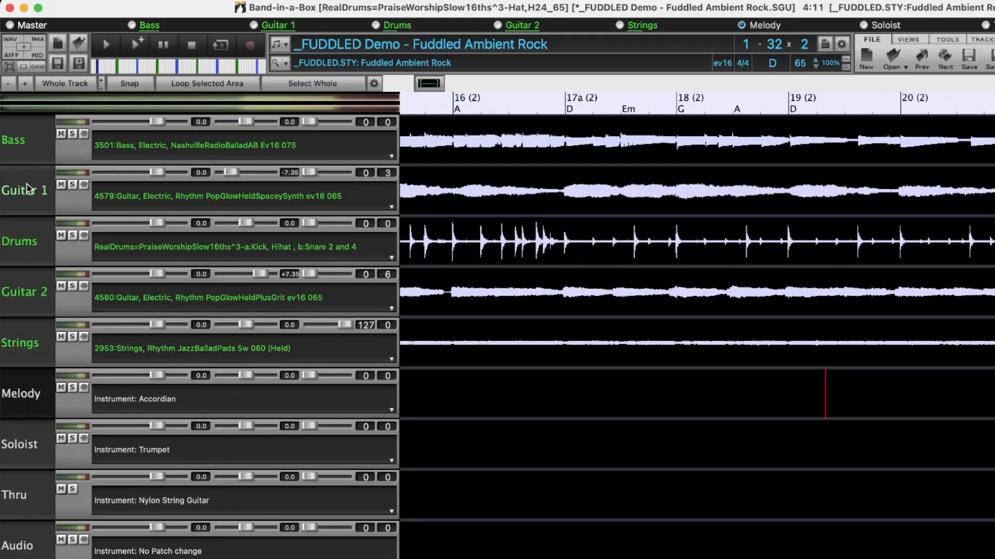
pyautogui.moveTo(401, 260)
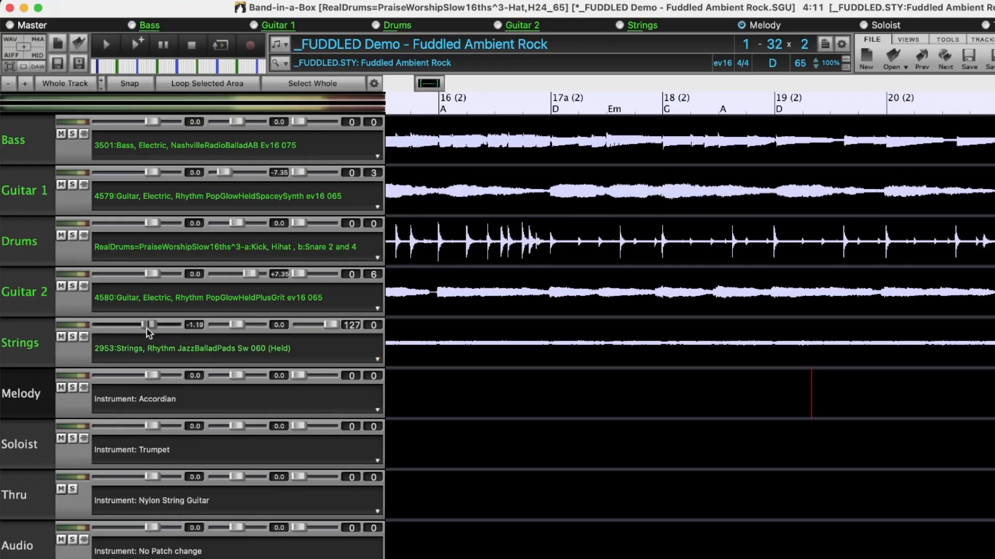
# - Lower the Strings track sliders to -1.83, -7.68 and 91 from 0.0, 0.0 and 127
pyautogui.moveTo(141, 324); pyautogui.dragTo(147, 325)
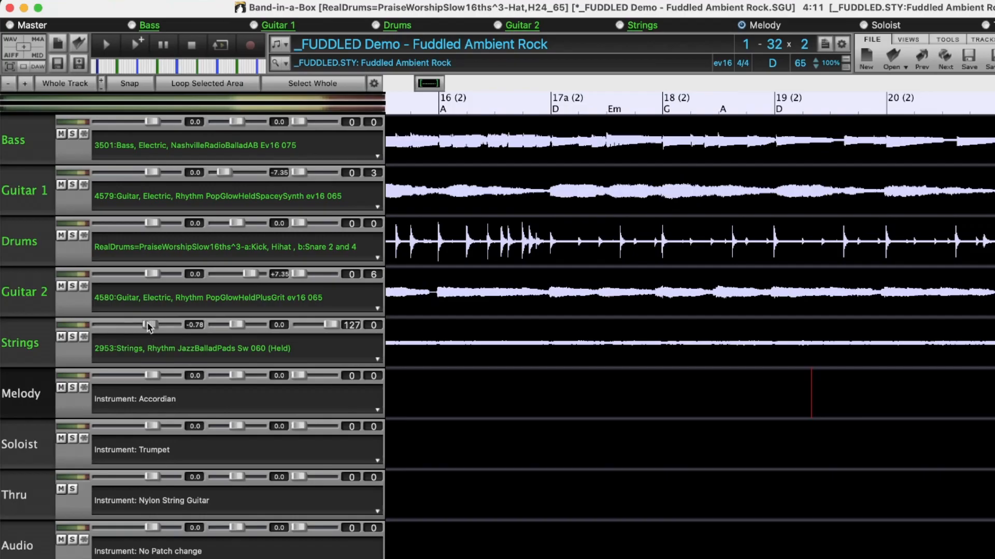
pyautogui.moveTo(148, 325); pyautogui.dragTo(233, 324)
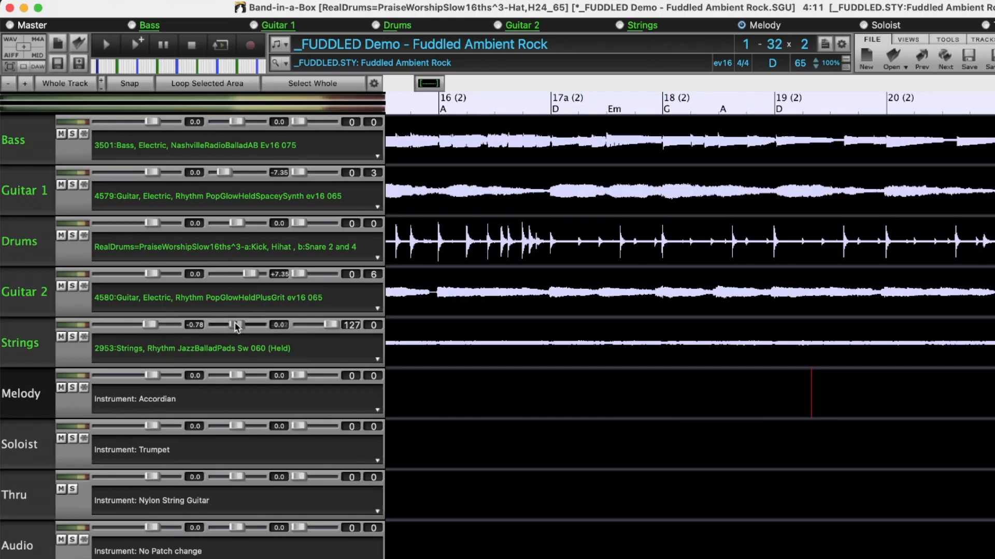
pyautogui.moveTo(235, 324); pyautogui.dragTo(311, 324)
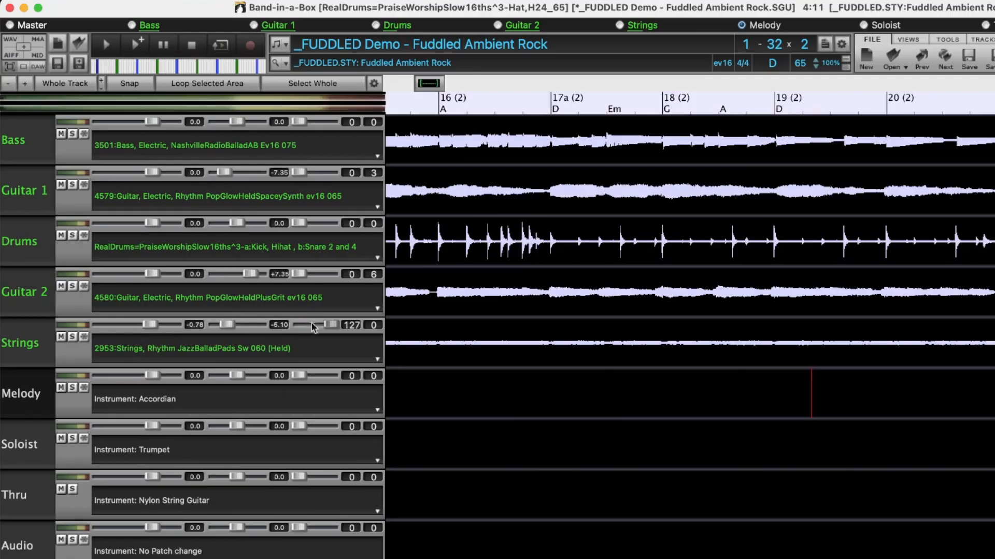
pyautogui.moveTo(330, 325); pyautogui.dragTo(320, 326)
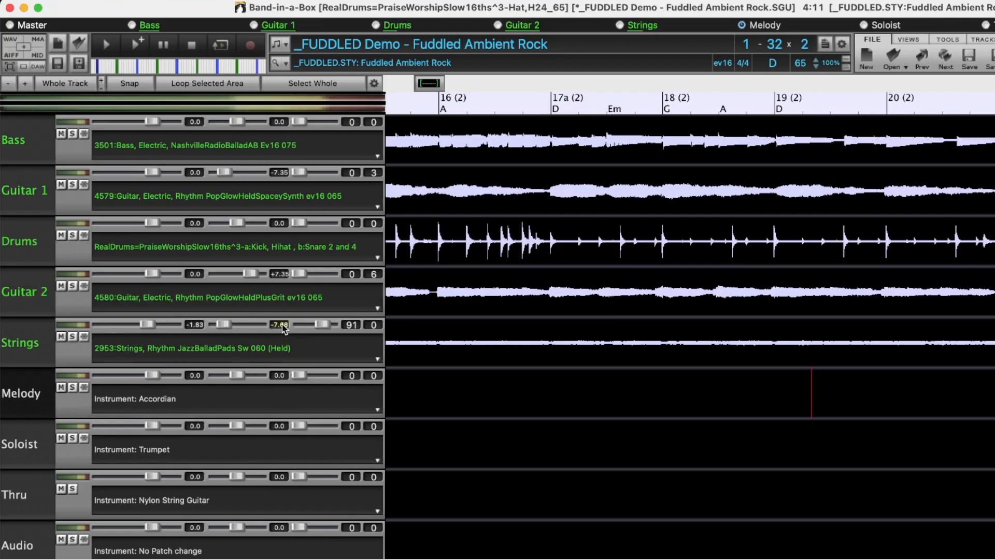
# - Enter an exact pan value of +7.04 for Strings and nudge its last setting
pyautogui.click(278, 324)
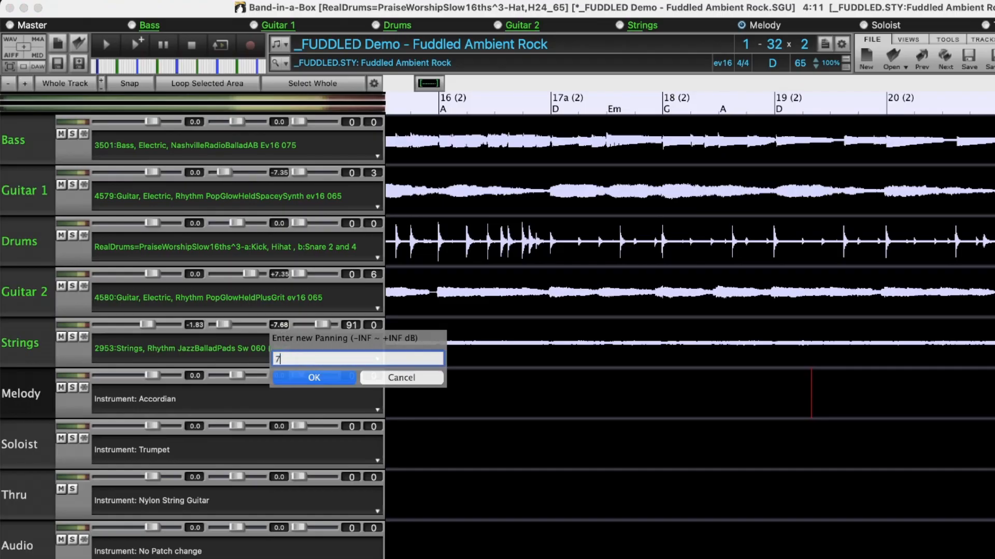
pyautogui.click(312, 377)
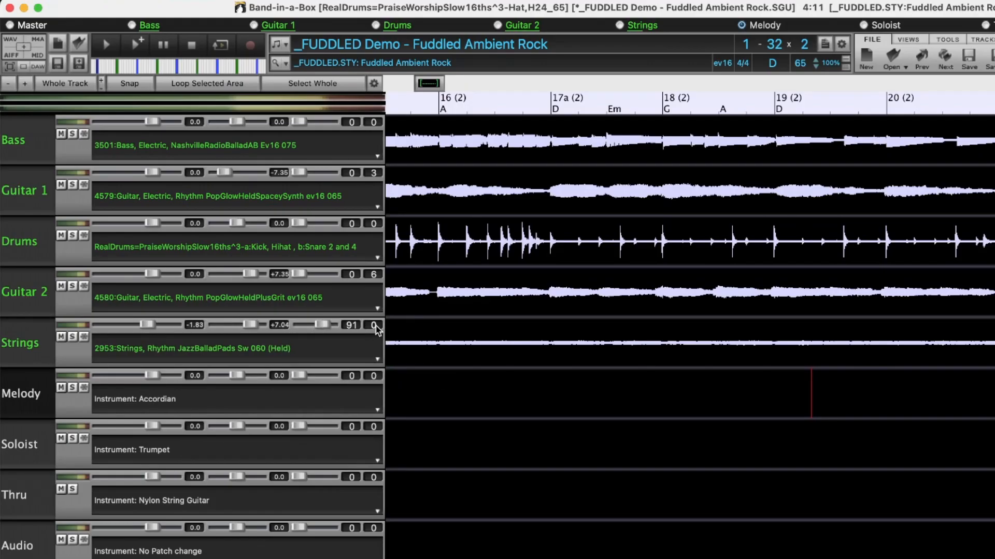
pyautogui.click(374, 324)
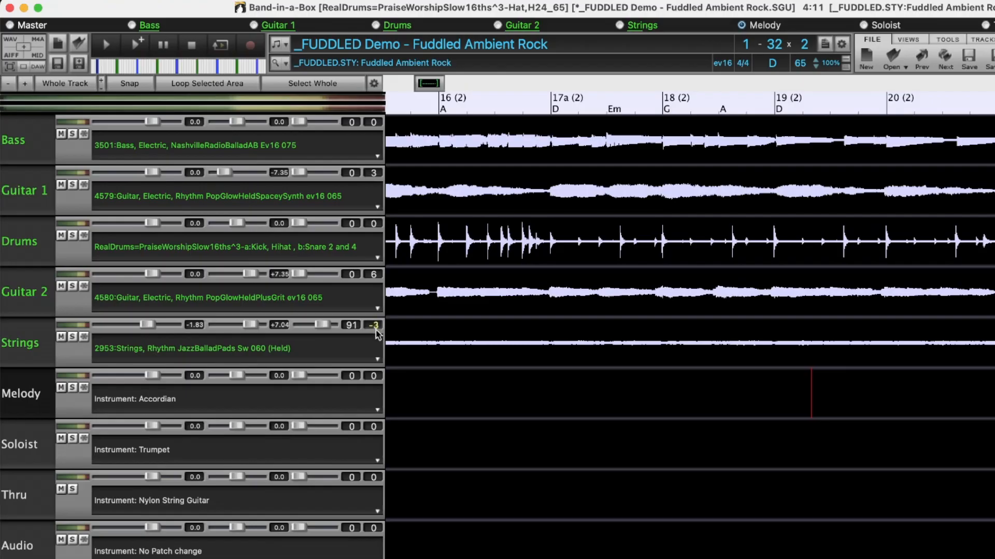
pyautogui.click(373, 324)
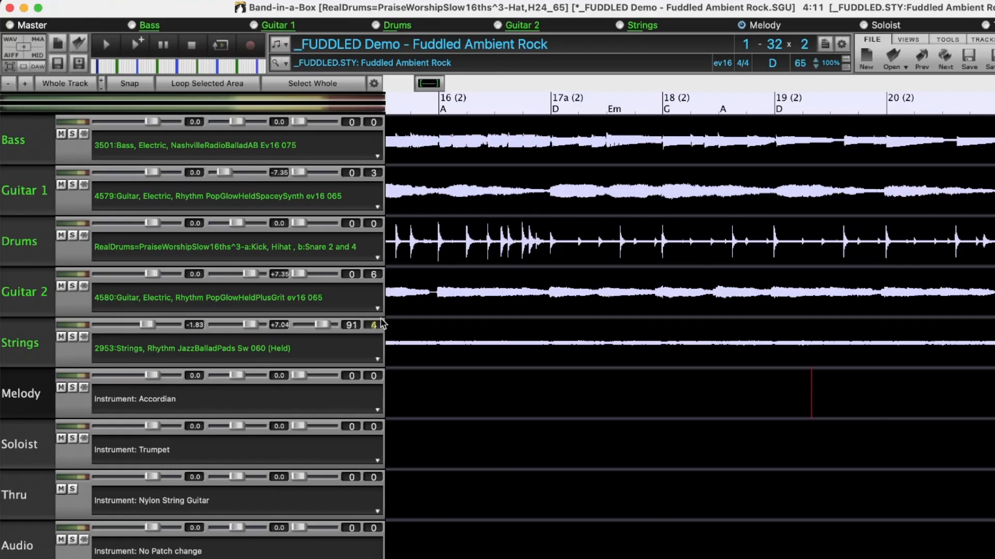
pyautogui.click(373, 325)
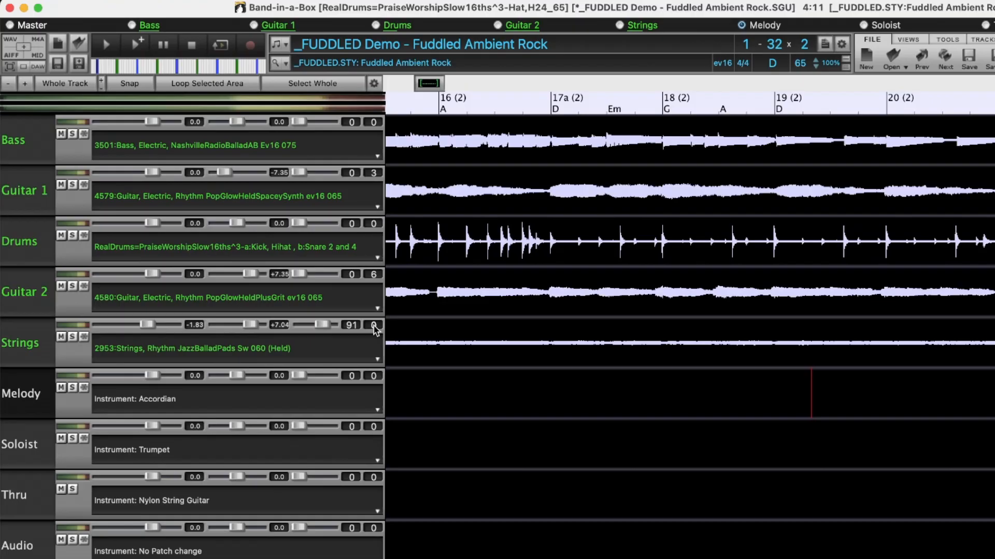
# - Set the Strings track's tone to 12 via the Enter new Tone dialog
pyautogui.click(374, 326)
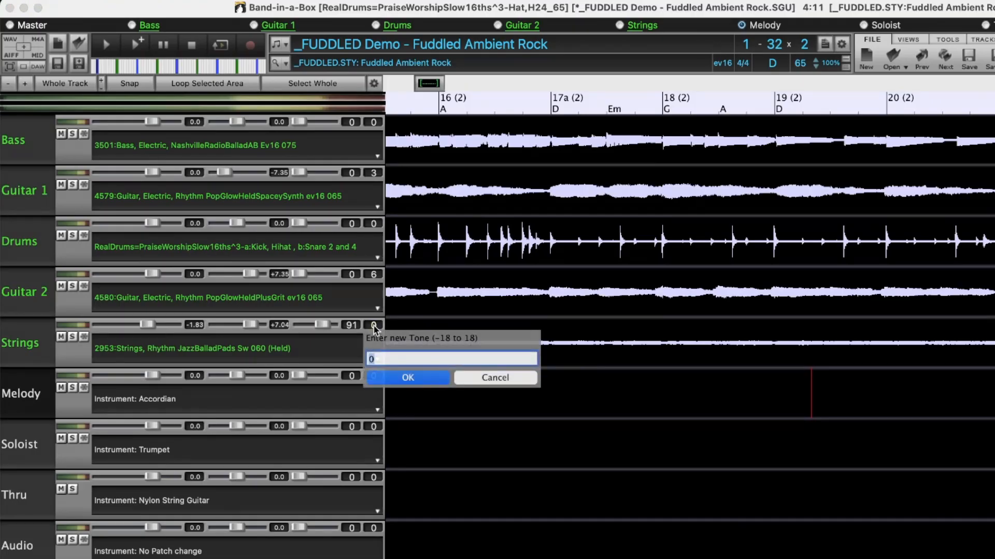
pyautogui.click(408, 377)
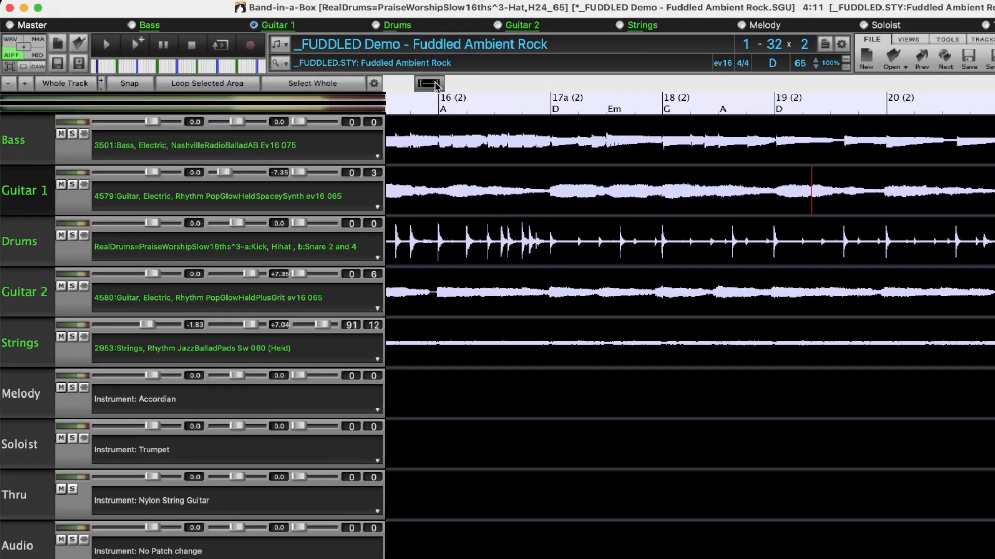
# - Turn on region-border display so phrase boundaries show on all audio tracks
pyautogui.click(428, 83)
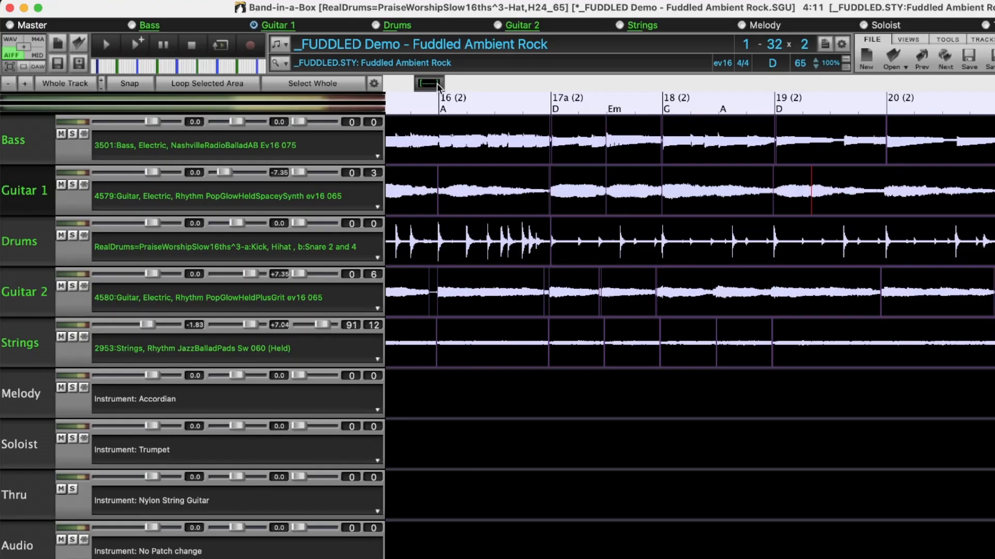
pyautogui.moveTo(428, 83)
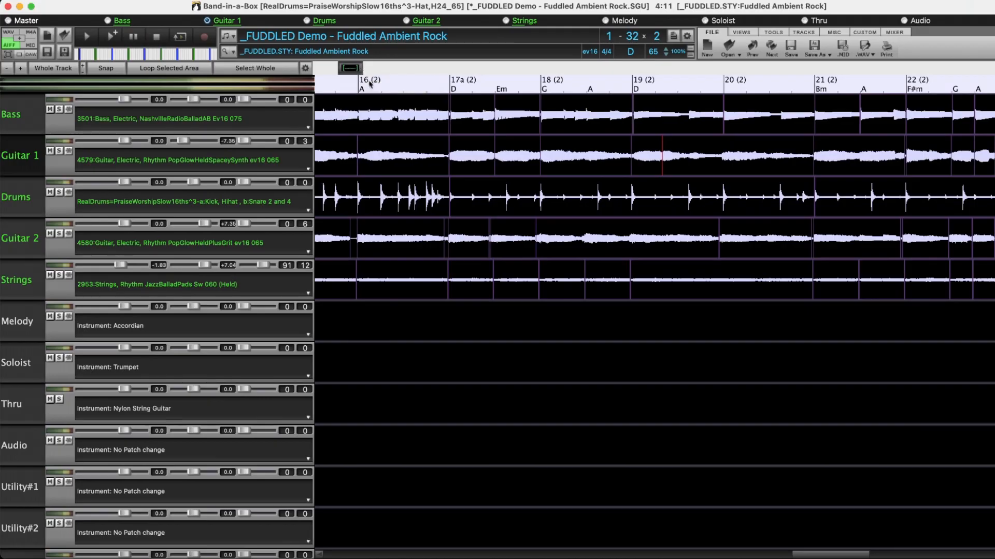
pyautogui.moveTo(830, 326)
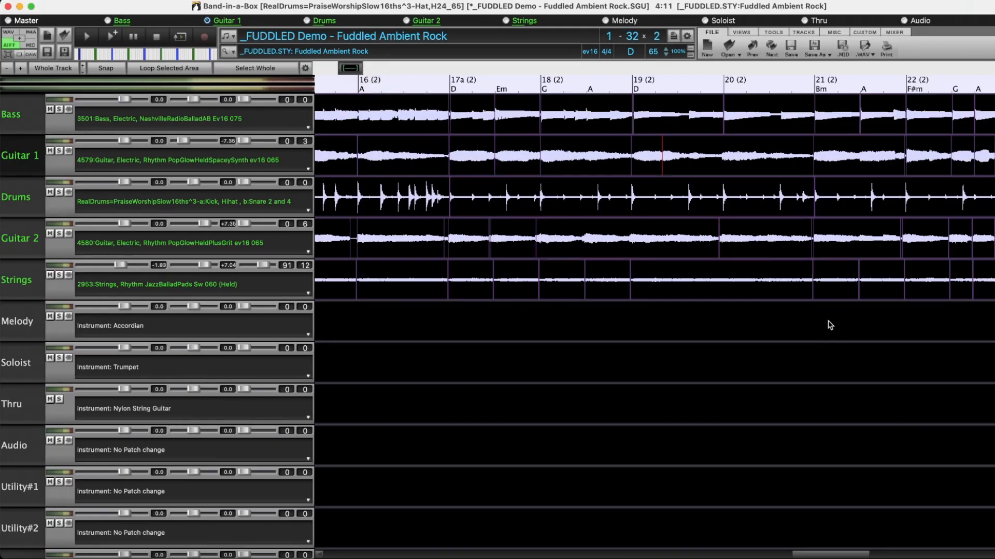
# - Zoom to bars 20–22 and select the Guitar 1 phrase at bar 21
pyautogui.click(828, 322)
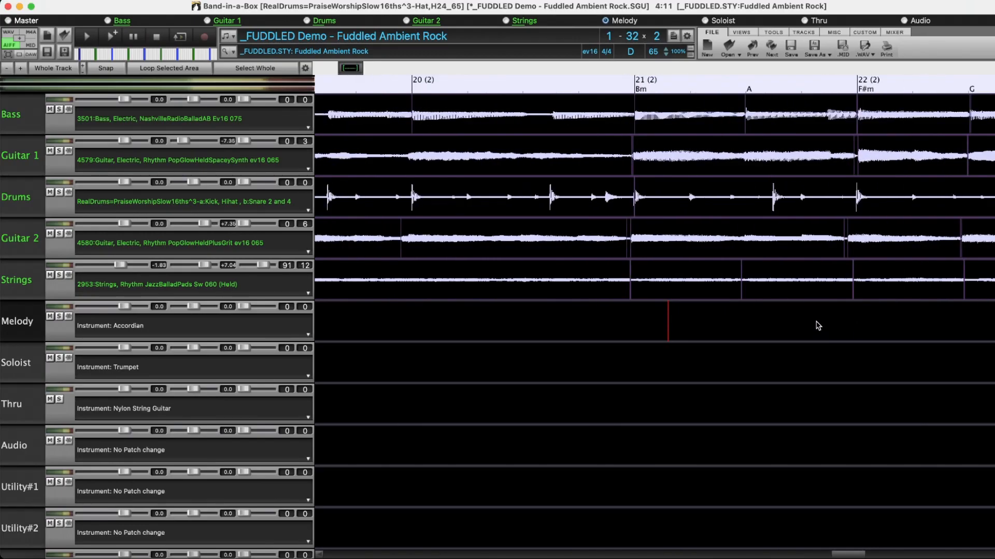
pyautogui.click(724, 160)
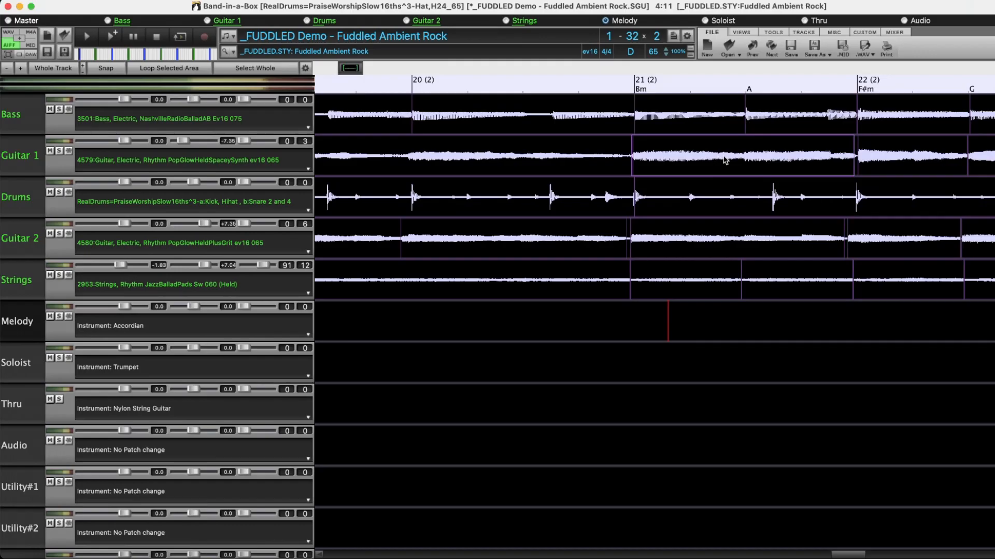
pyautogui.click(741, 156)
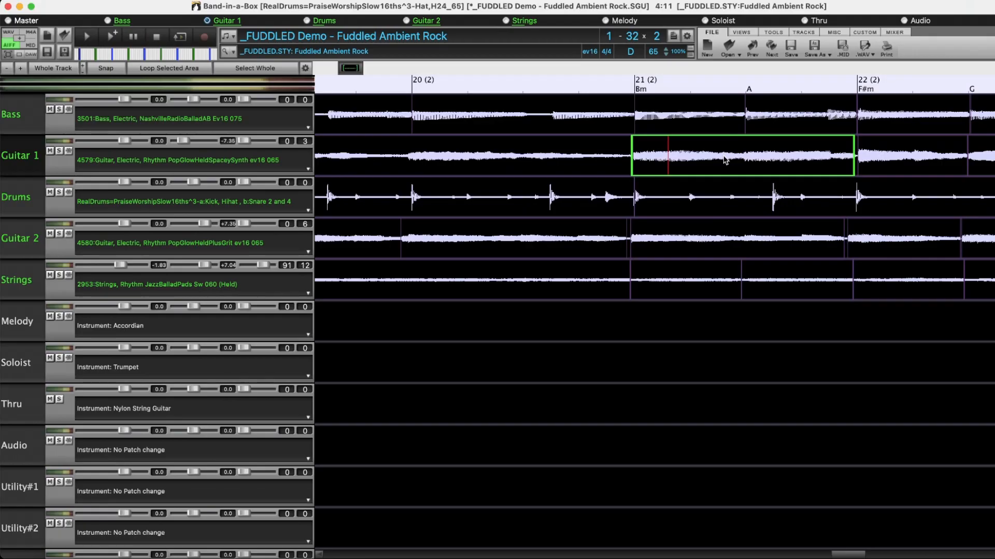
pyautogui.moveTo(725, 149)
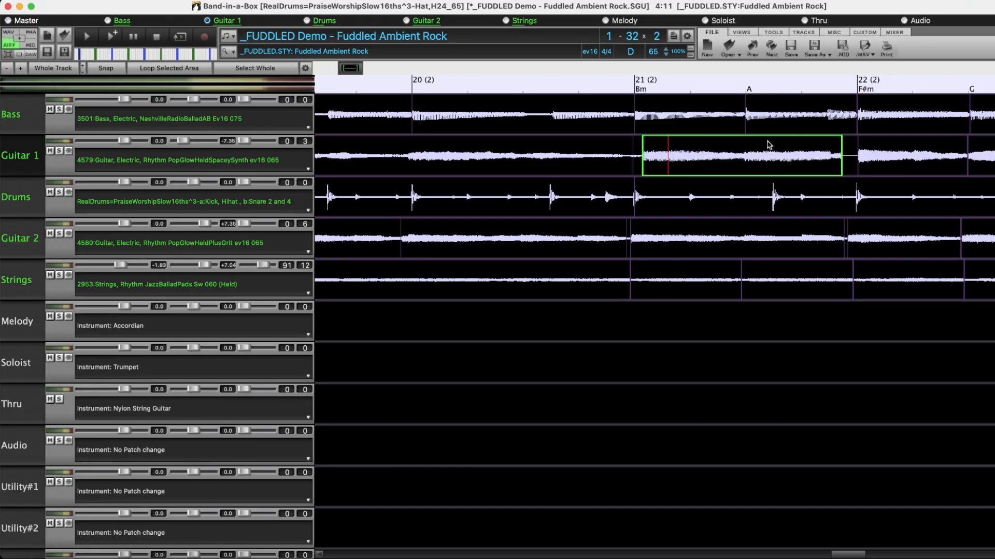
pyautogui.moveTo(733, 168)
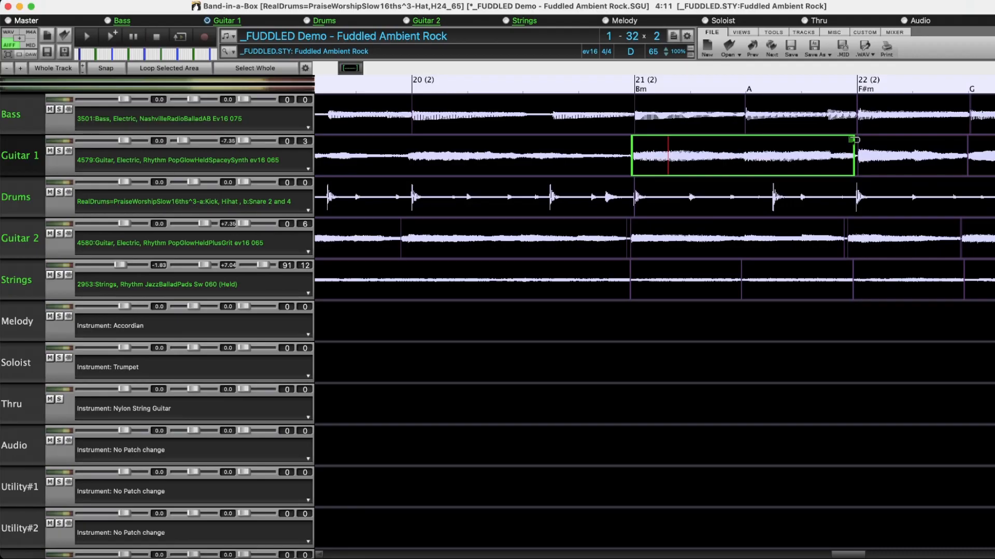
# - Loop the selected Guitar 1 phrase from bar 21 out past bar 22 to bar 23
pyautogui.moveTo(854, 140); pyautogui.dragTo(924, 149)
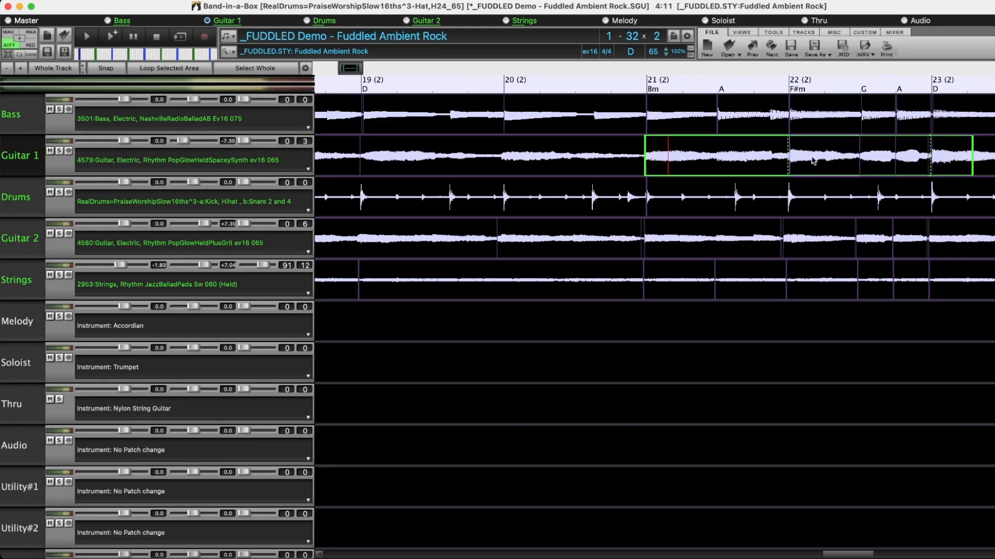
pyautogui.moveTo(784, 164)
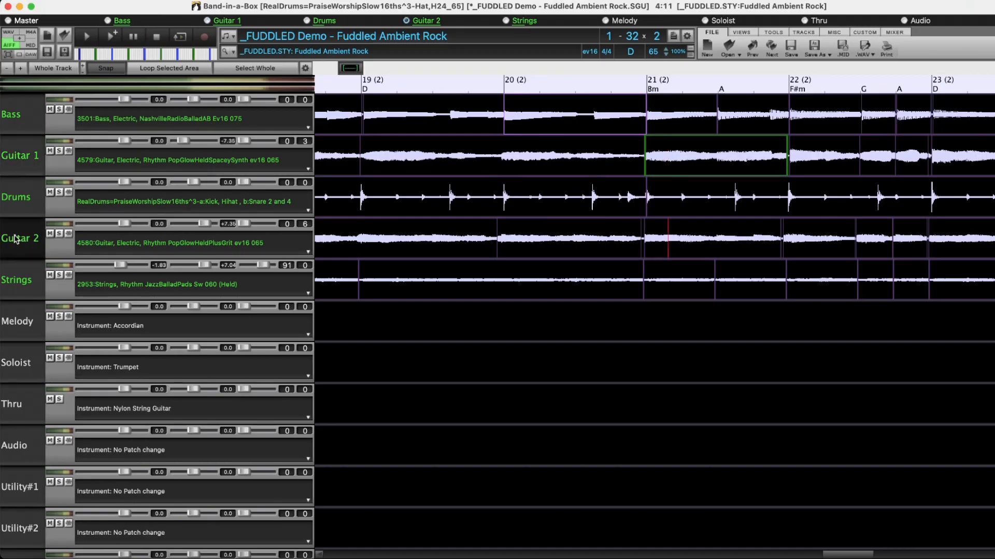
pyautogui.click(255, 68)
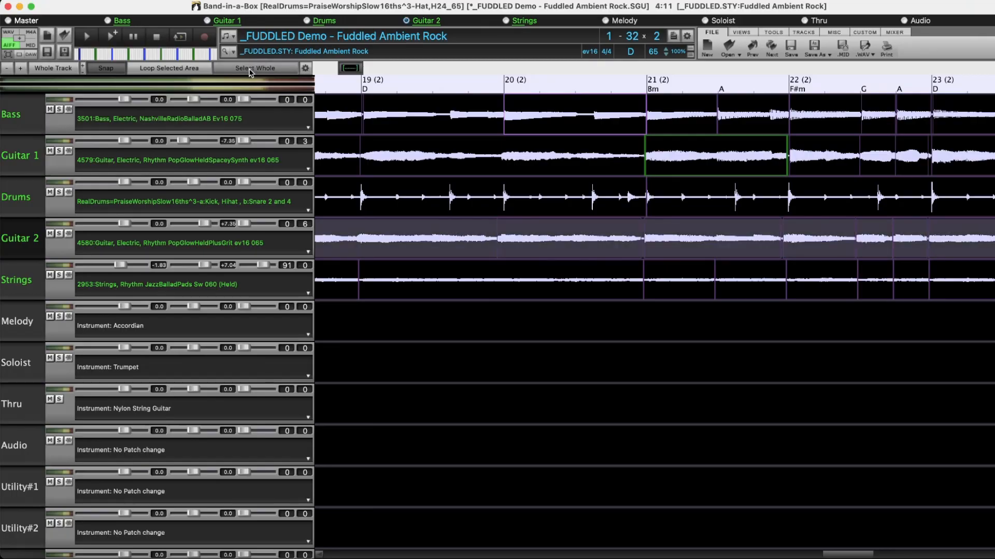
pyautogui.click(567, 240)
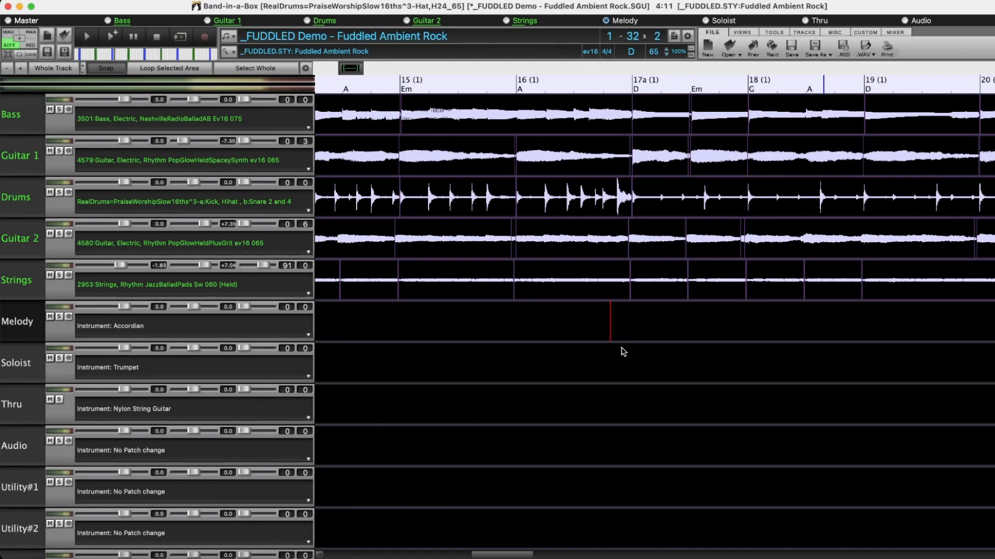
pyautogui.moveTo(563, 374)
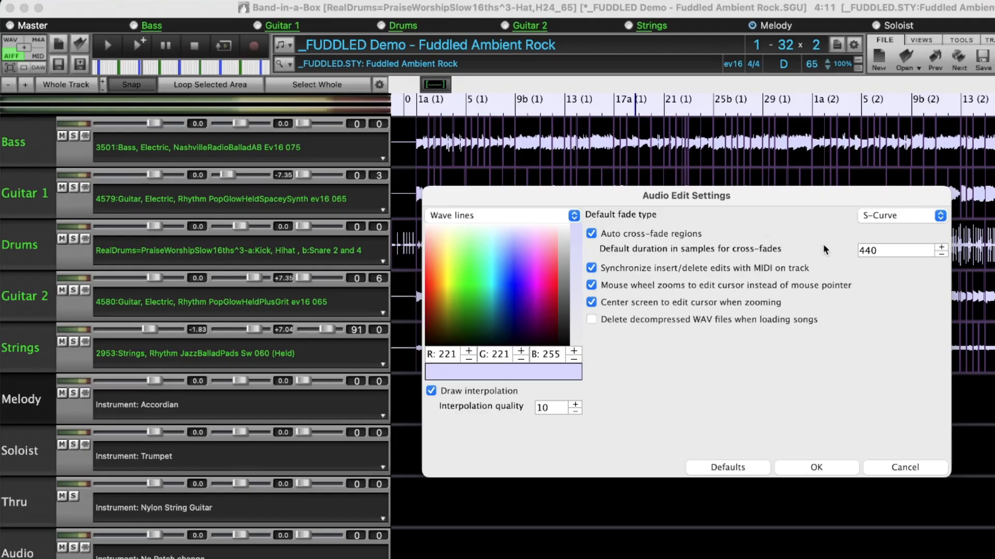
pyautogui.moveTo(756, 255)
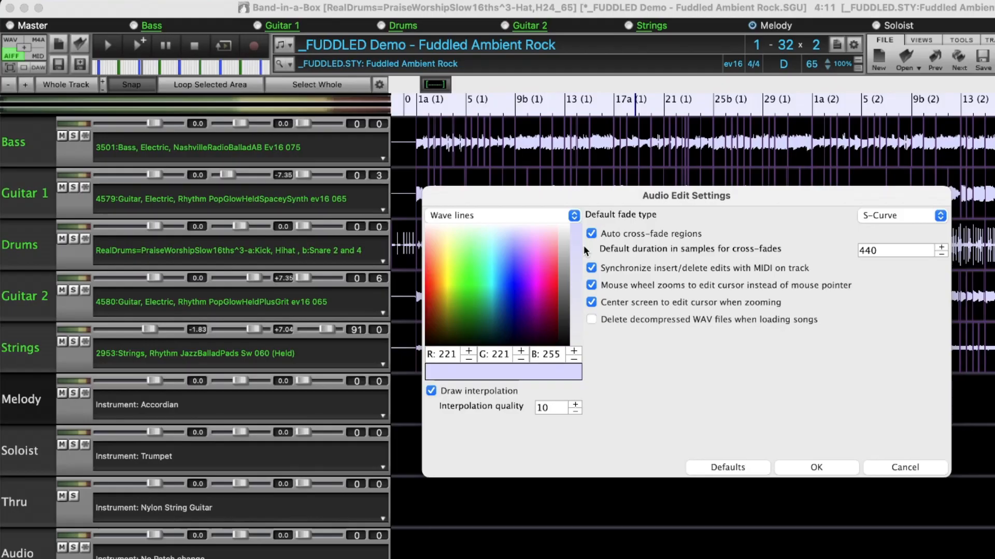
# - Choose bright green as the Wave lines colour in Audio Edit Settings
pyautogui.click(467, 275)
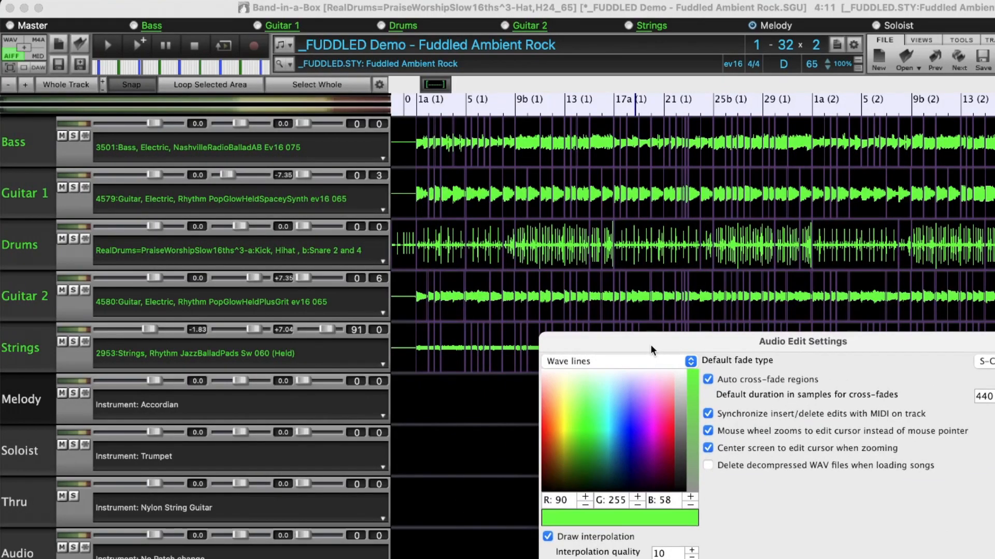
pyautogui.moveTo(957, 549)
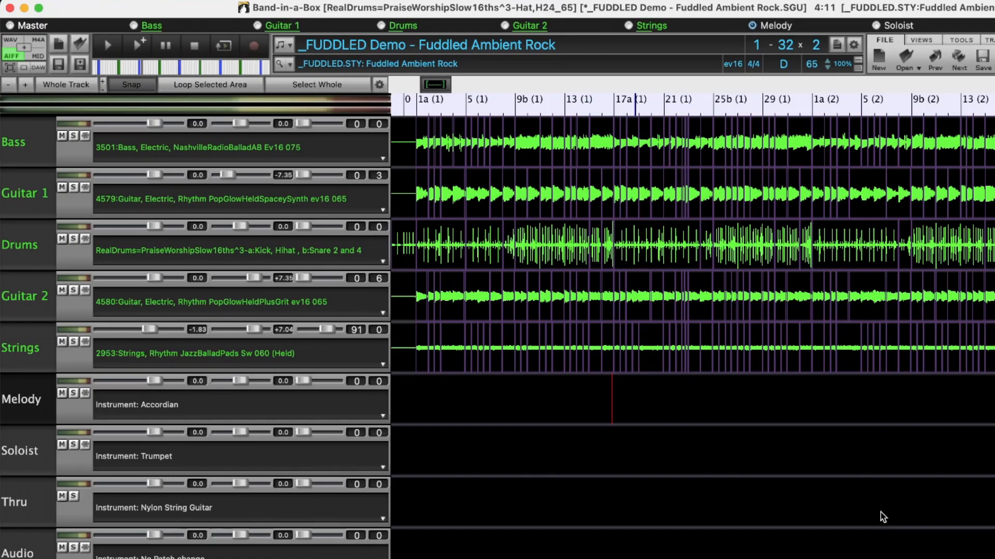
pyautogui.moveTo(852, 497)
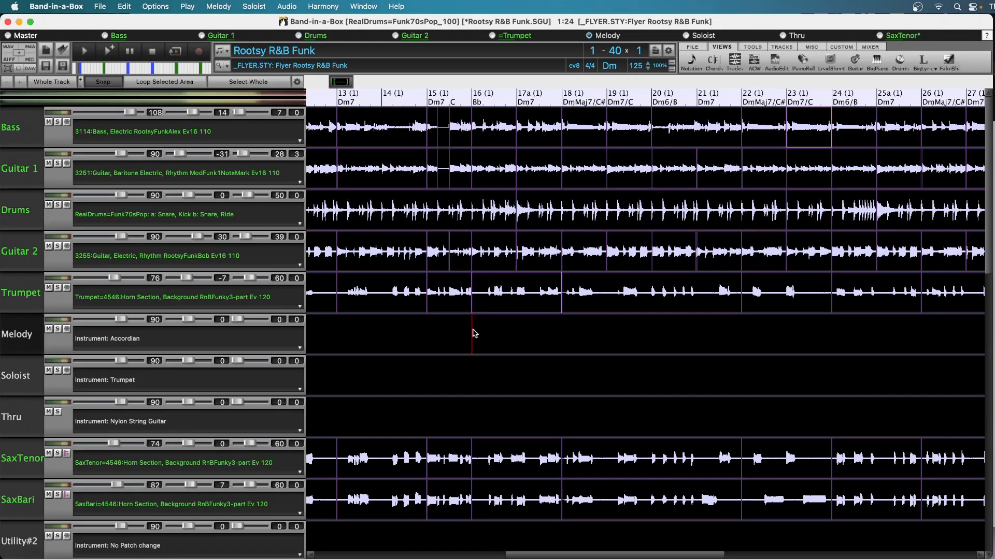
# - Select the Drums region at bar 17a and trim its right edge so drums stop after bar 17
pyautogui.click(83, 51)
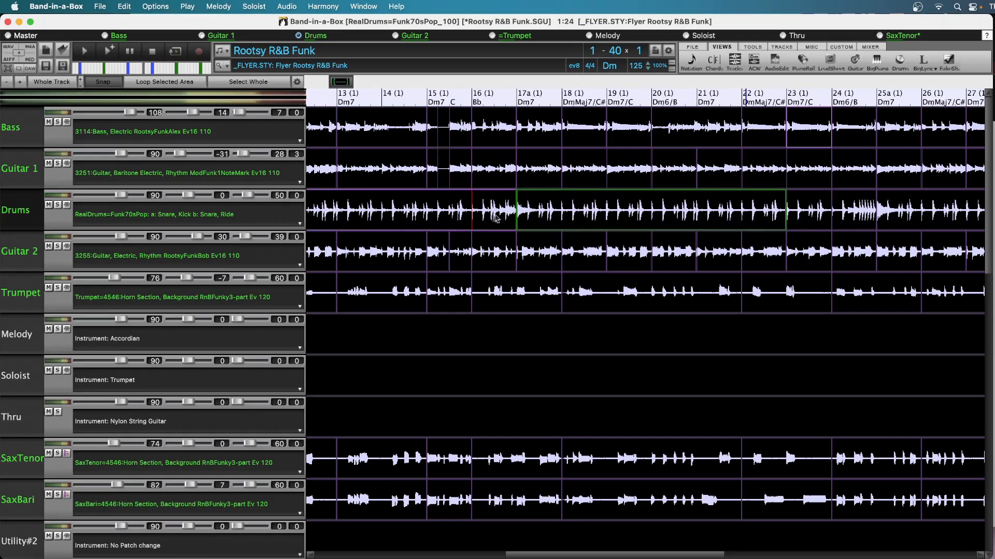
pyautogui.moveTo(496, 218)
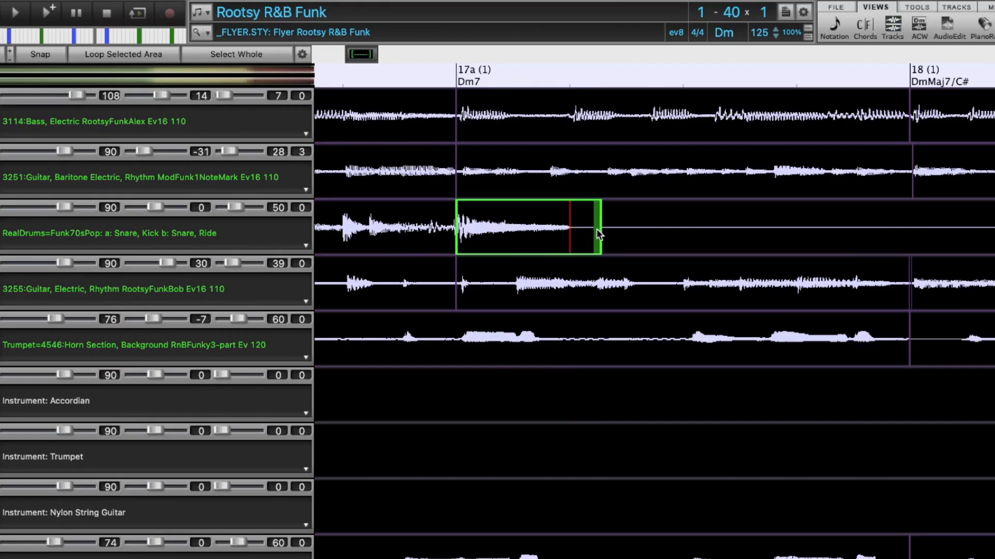
pyautogui.moveTo(601, 233); pyautogui.dragTo(598, 235)
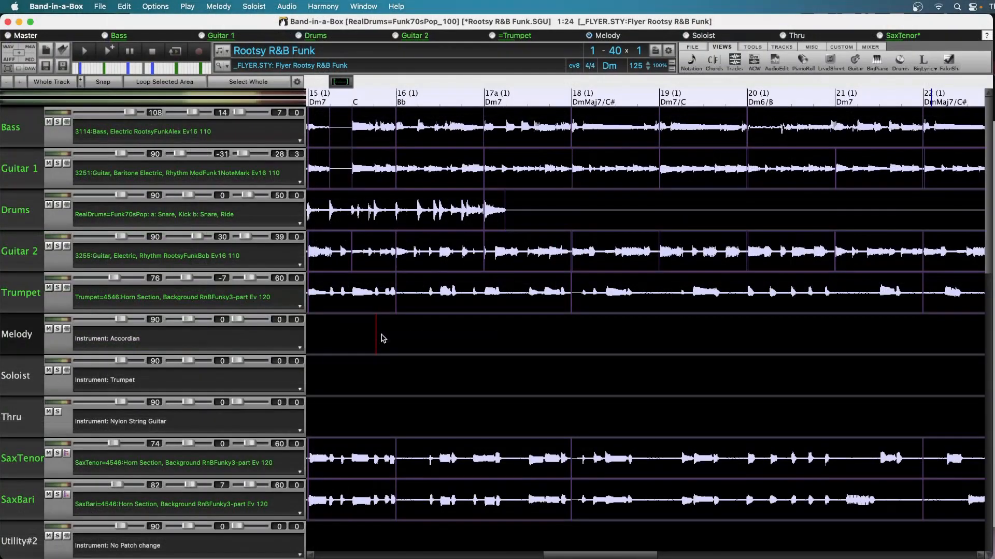
# - Play the song to audition the trimmed drums, then stop playback
pyautogui.click(83, 51)
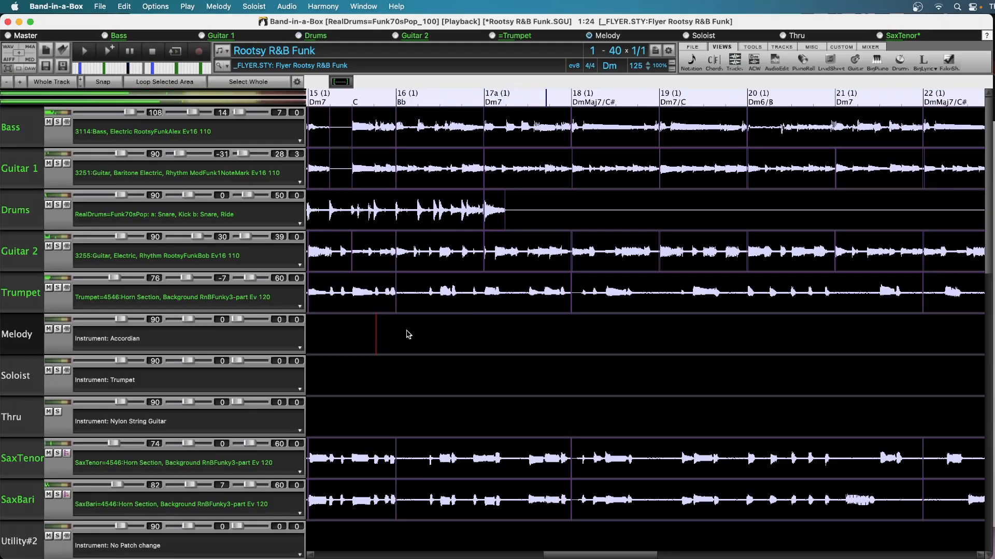
pyautogui.click(526, 253)
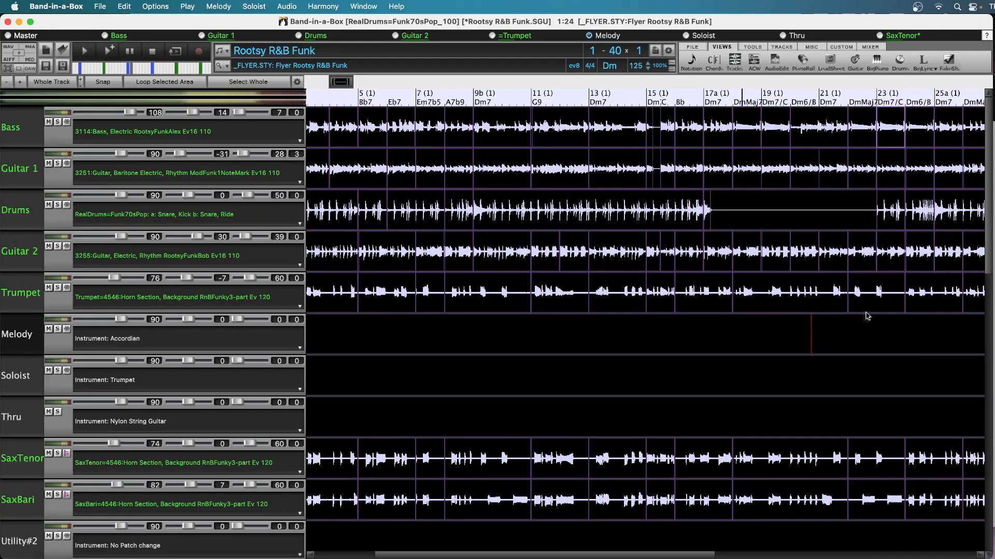
# - Delete the short Drums phrase at bar 23 so drums stay silent until bar 25a
pyautogui.click(889, 210)
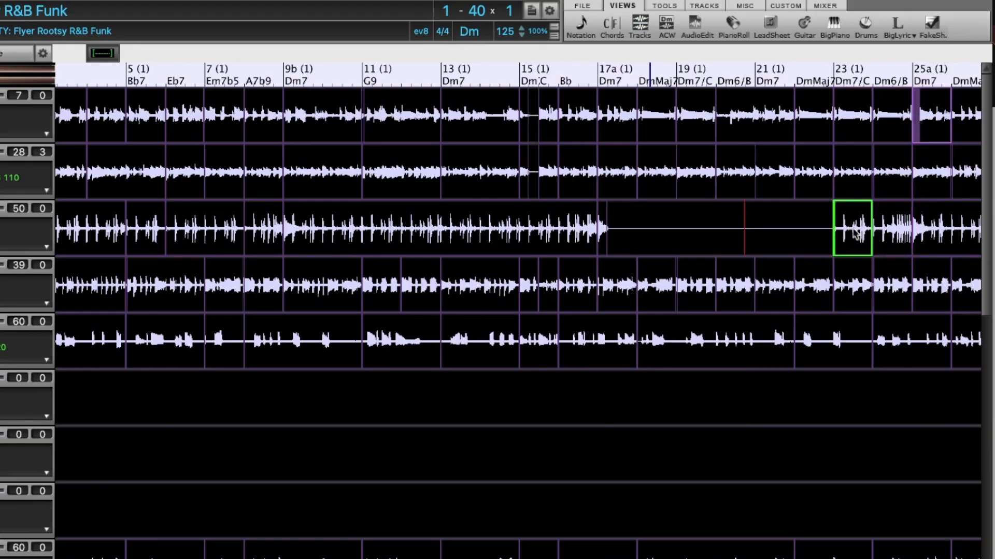
pyautogui.click(852, 235)
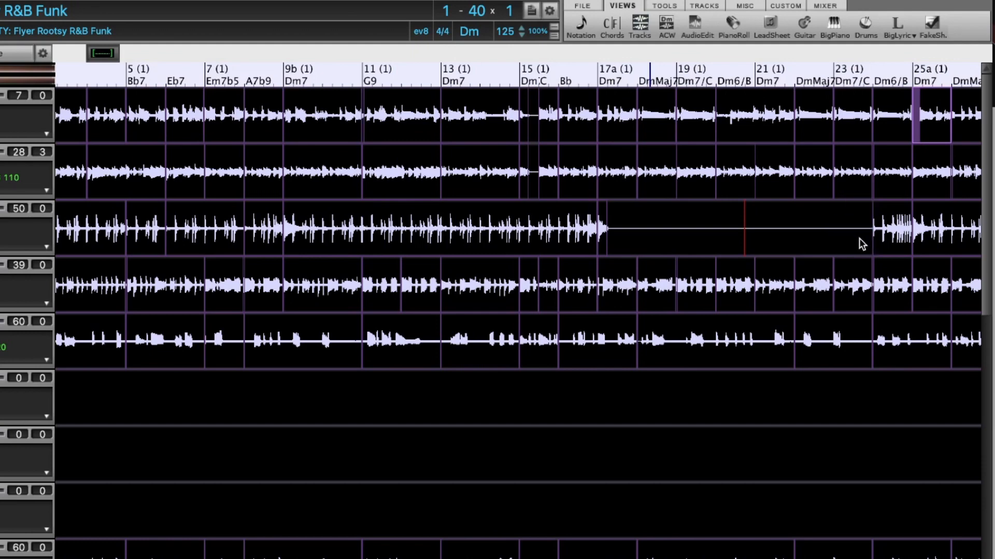
pyautogui.click(891, 228)
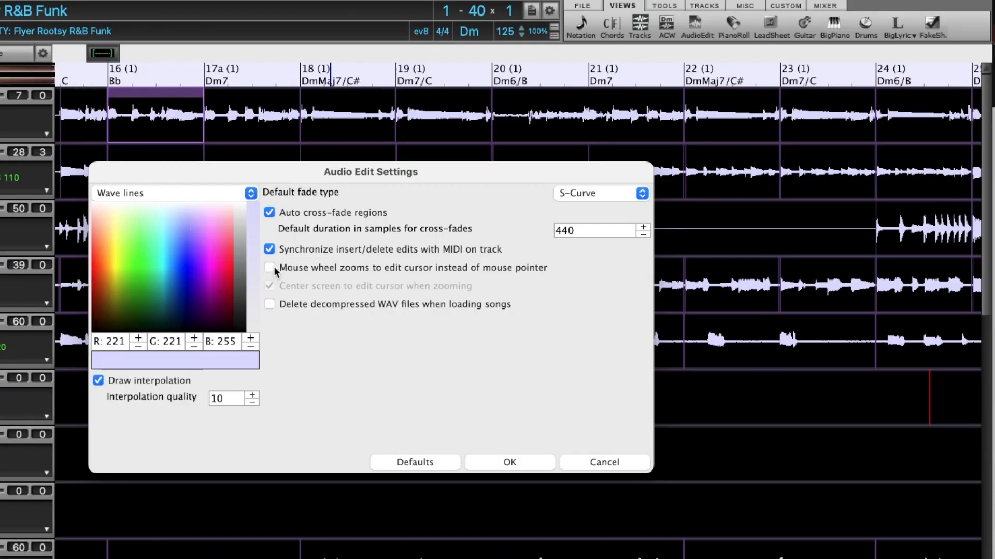
# - Close the Audio Edit Settings dialog after reviewing fade, cross-fade and mouse wheel zoom options
pyautogui.click(269, 267)
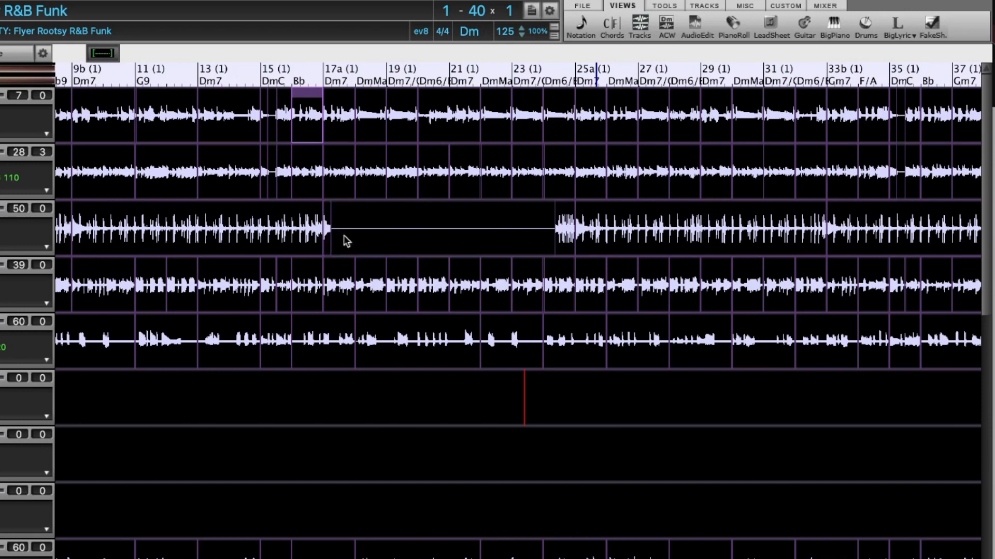
pyautogui.moveTo(542, 238)
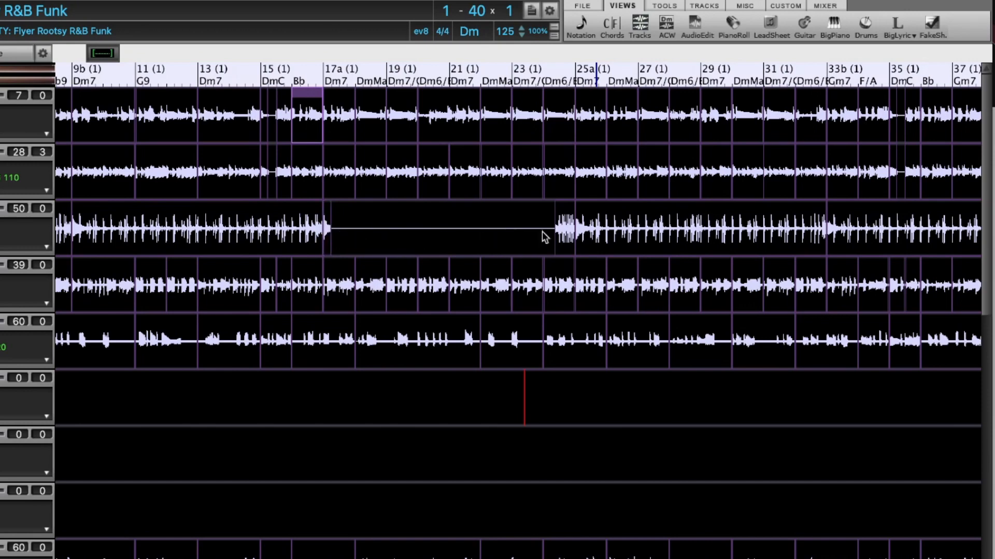
# - Select the Drums region between bar 17 and bar 25a in the Tracks window
pyautogui.click(563, 230)
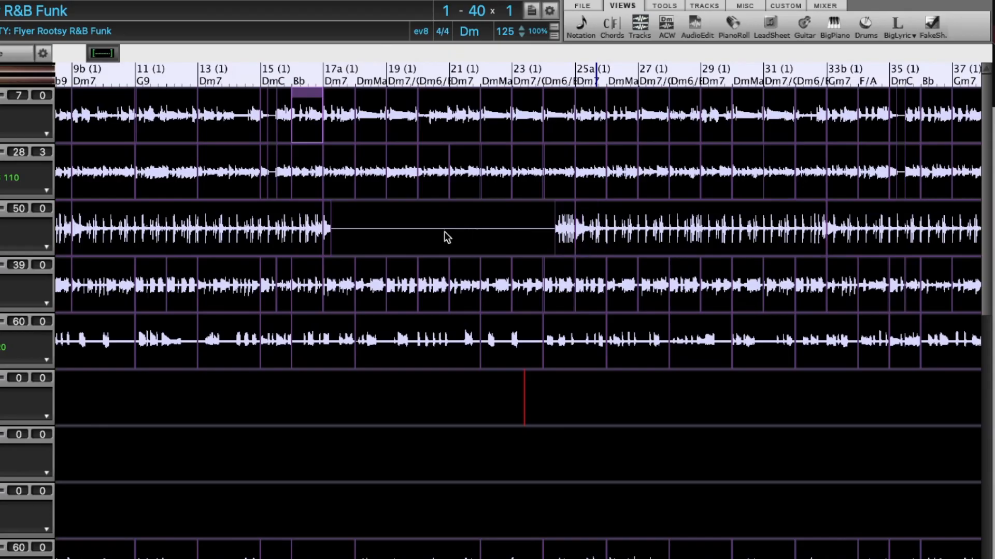
pyautogui.moveTo(442, 236)
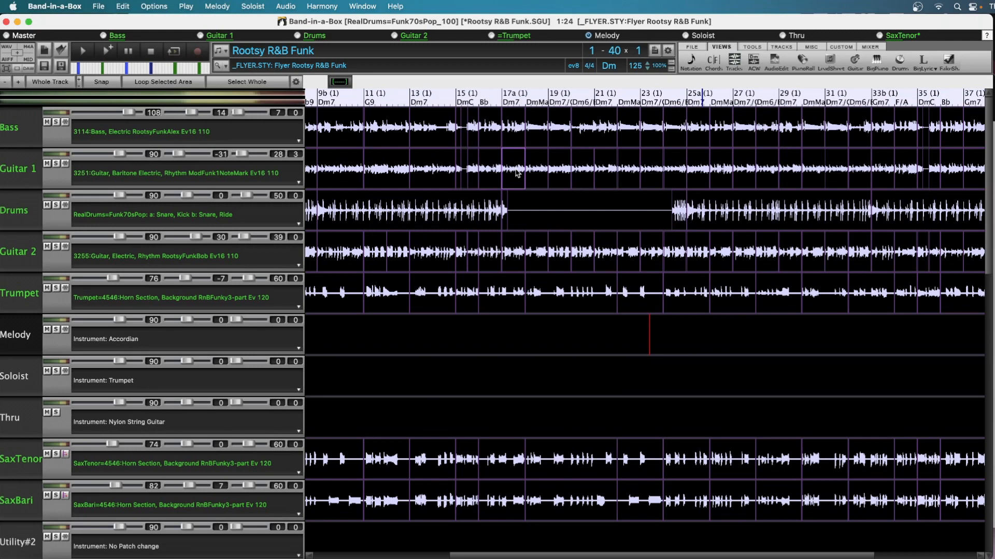
# - Select the Guitar 1 phrases around bars 17–20 and resize the region edge near bar 20 for deletion
pyautogui.click(513, 169)
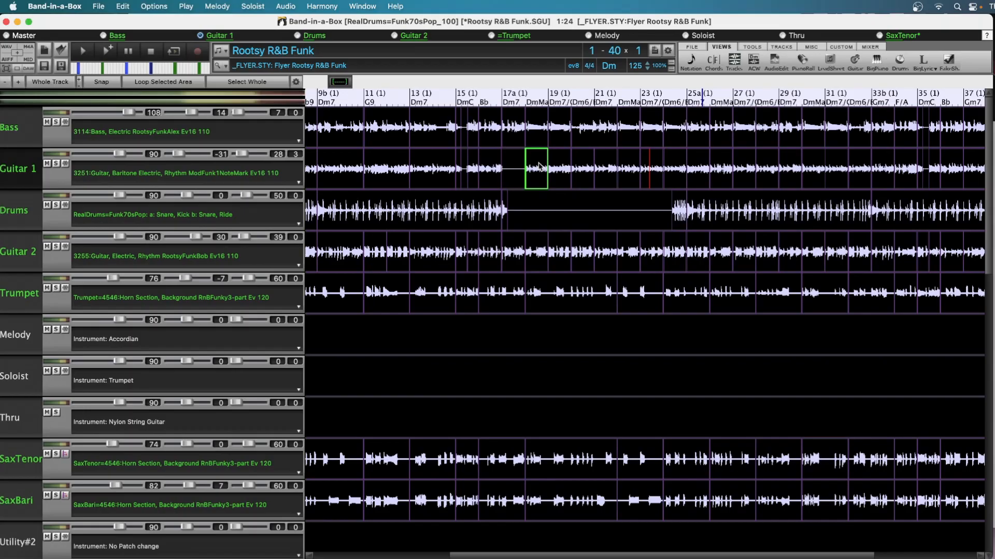
pyautogui.click(580, 169)
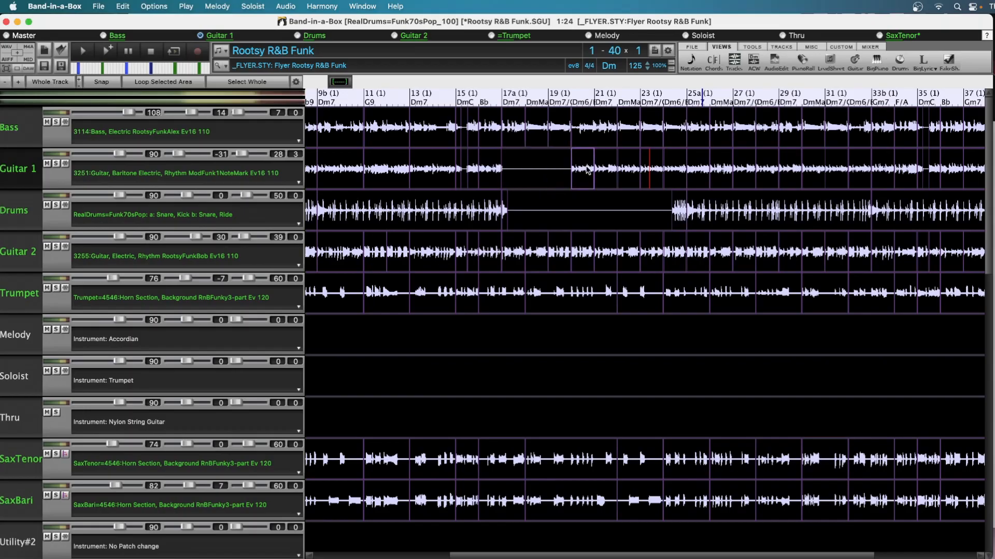
pyautogui.click(581, 169)
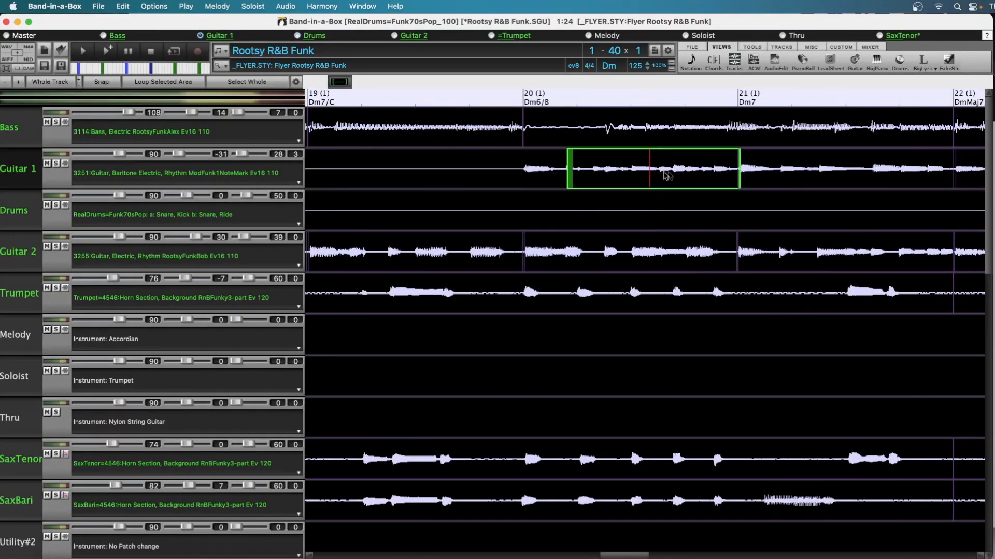
pyautogui.moveTo(651, 168); pyautogui.dragTo(675, 168)
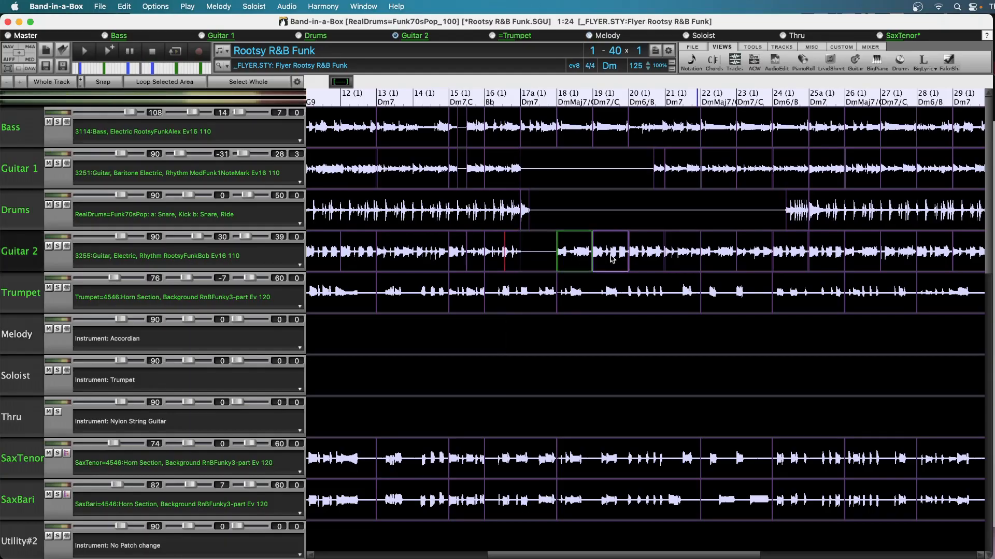
# - Select the Guitar 2 phrase after bar 17 and delete it so Guitar 2 rests until the drum re-entry
pyautogui.click(679, 251)
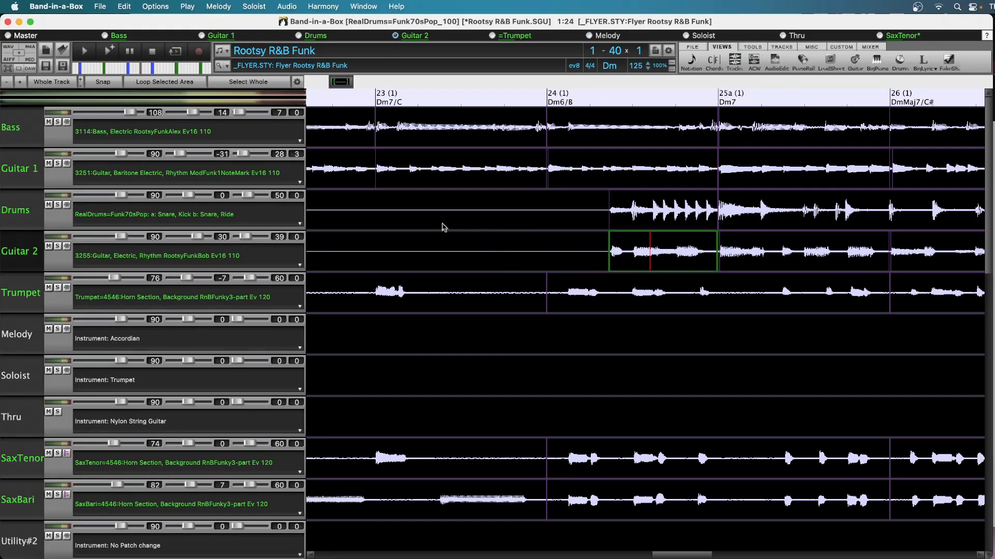
pyautogui.click(83, 50)
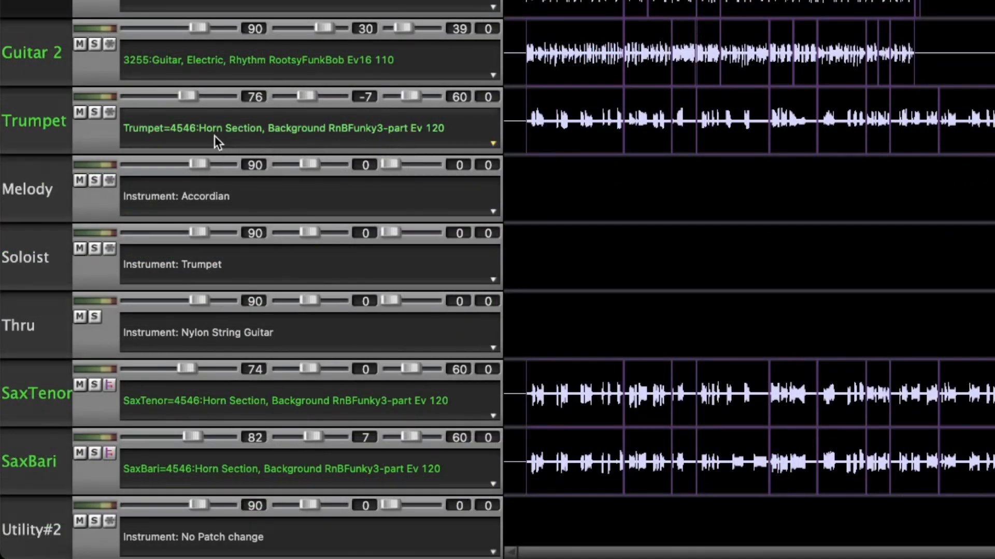
pyautogui.moveTo(362, 143)
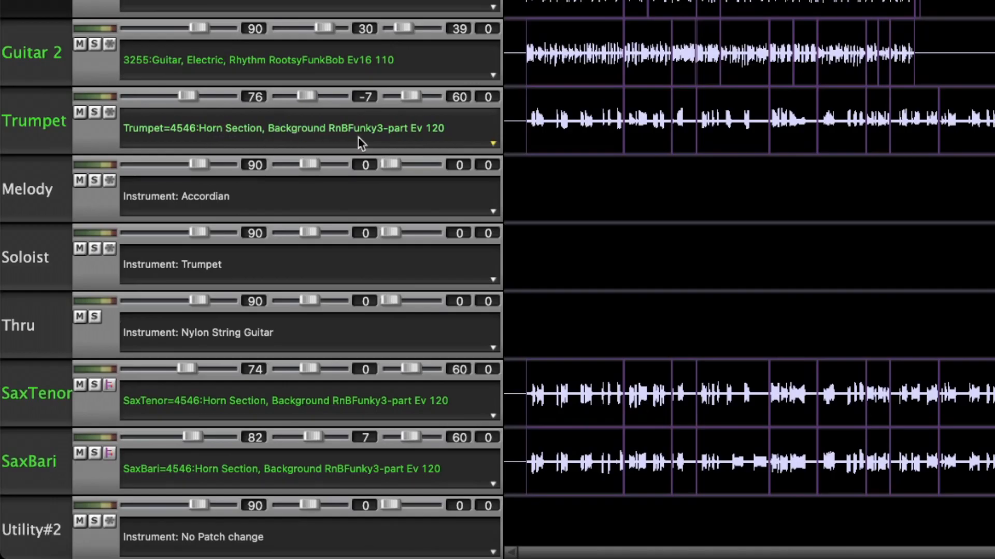
pyautogui.moveTo(430, 143)
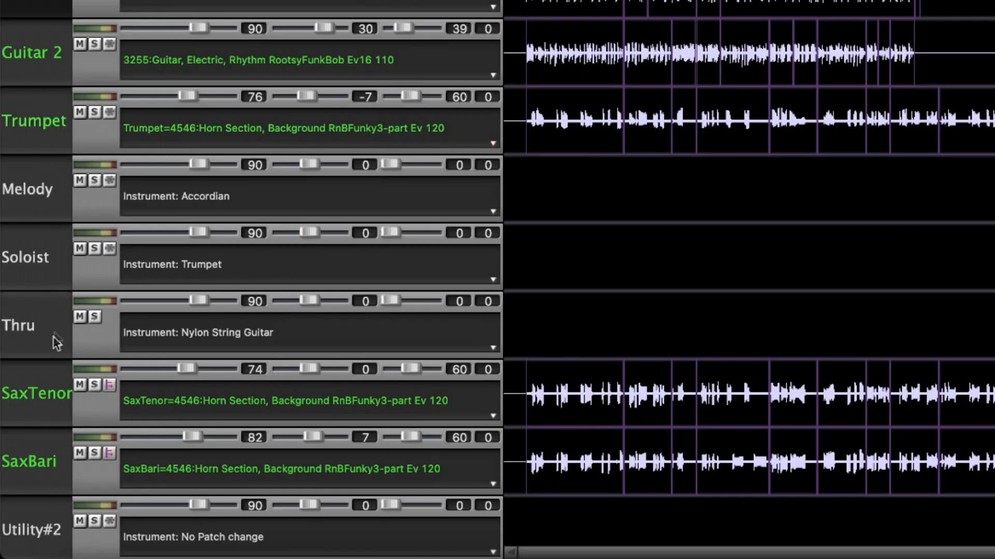
pyautogui.moveTo(54, 466)
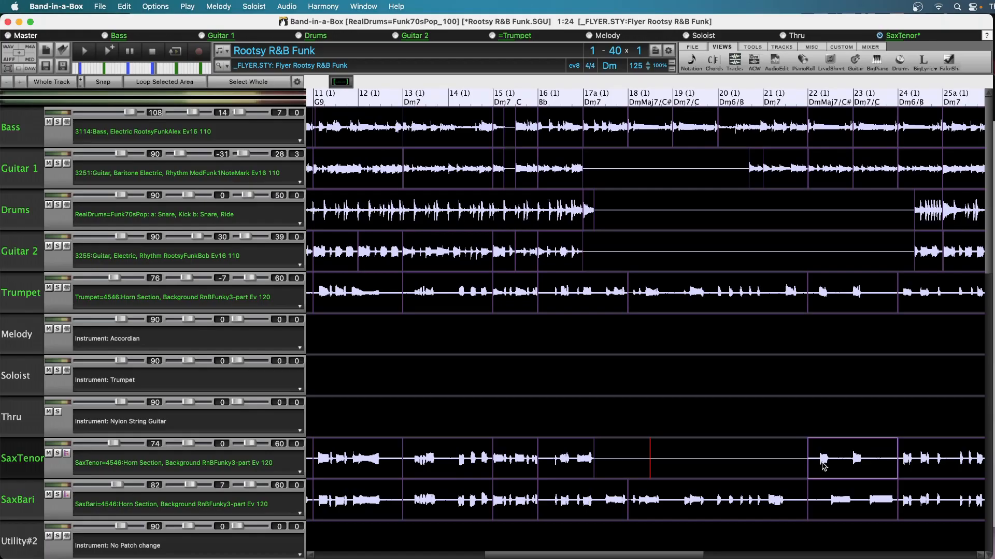
pyautogui.moveTo(836, 466)
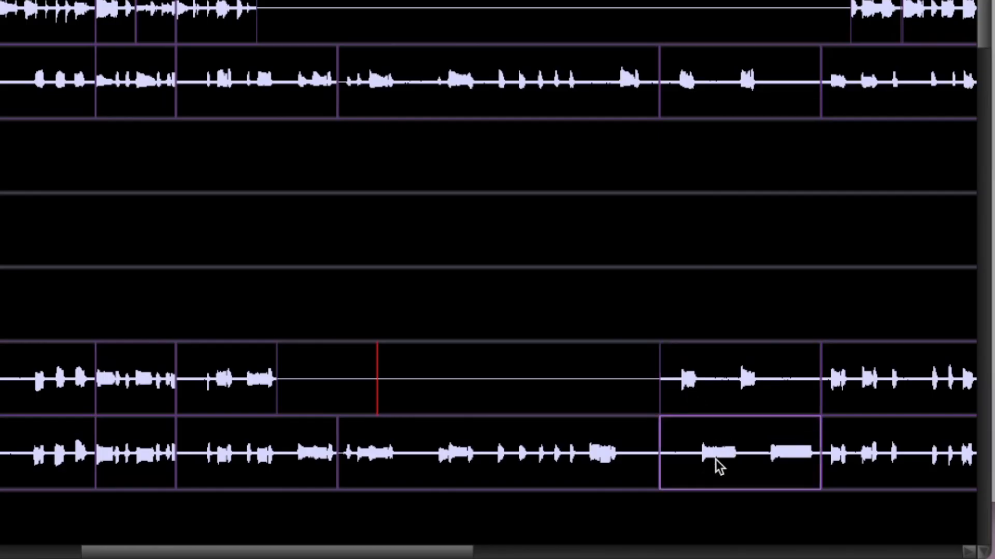
pyautogui.moveTo(804, 460)
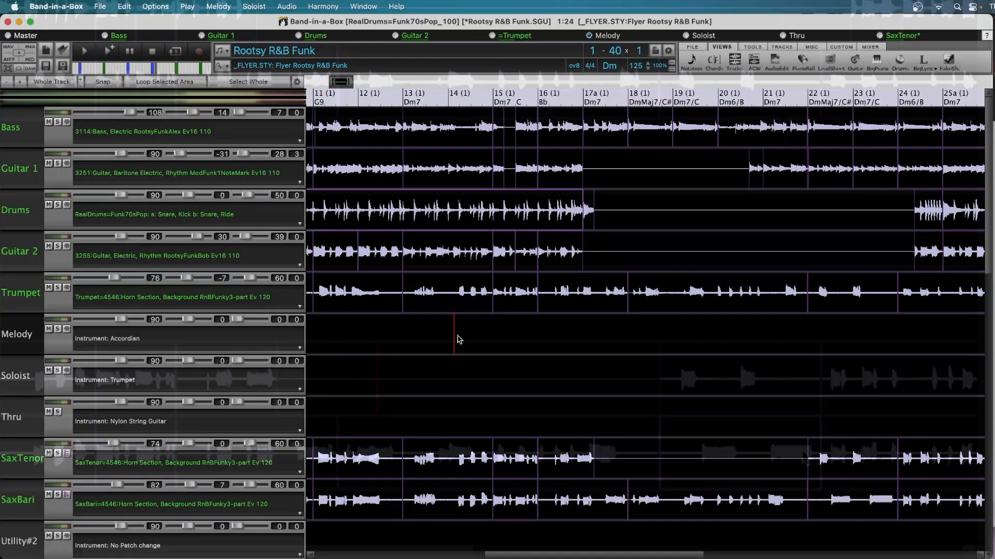
# - Deselect the baritone sax region so it keeps playing under the silenced tenor sax
pyautogui.click(83, 51)
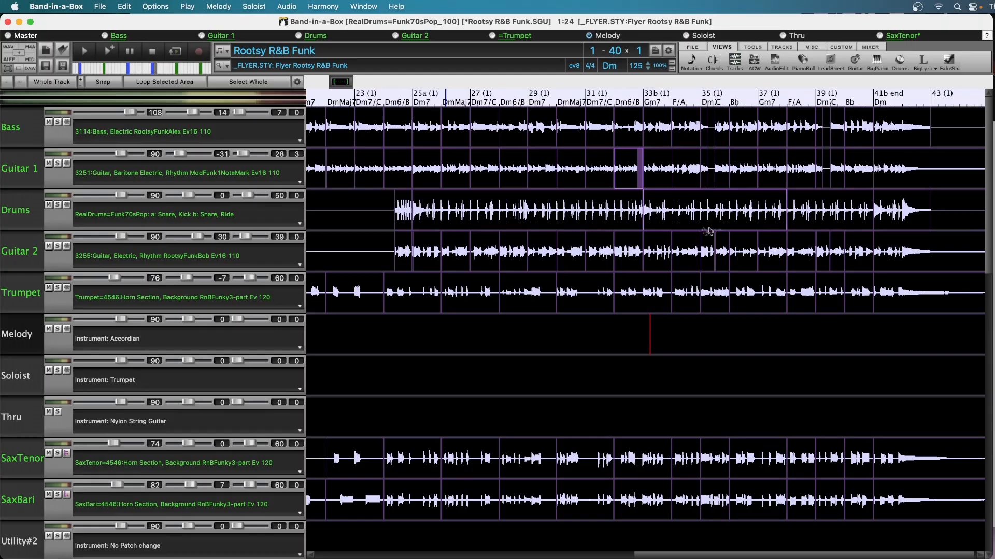
pyautogui.moveTo(708, 231)
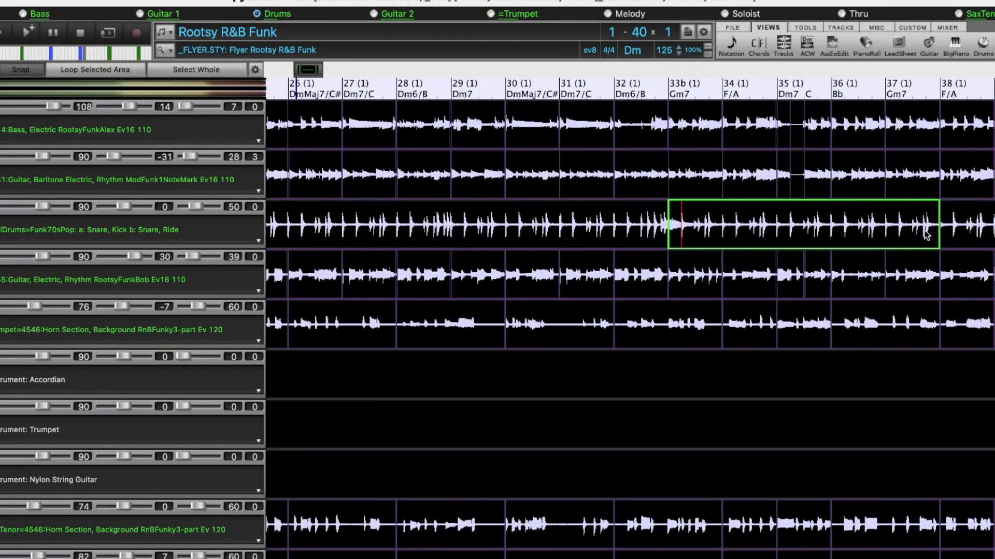
# - Trim the bar 33b Drums phrase back to about bar 35 and select the drum fill near bar 40
pyautogui.moveTo(939, 227); pyautogui.dragTo(873, 227)
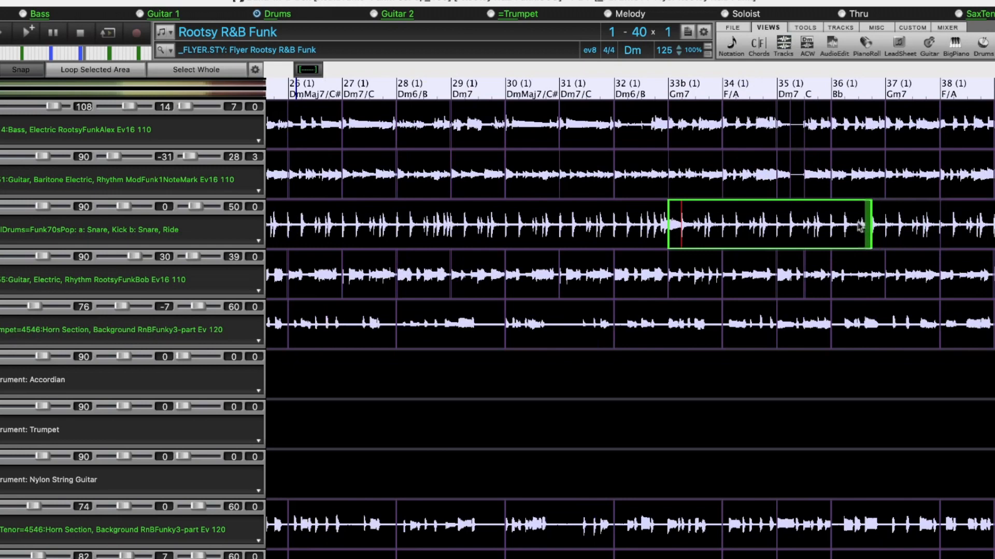
pyautogui.moveTo(873, 225); pyautogui.dragTo(777, 225)
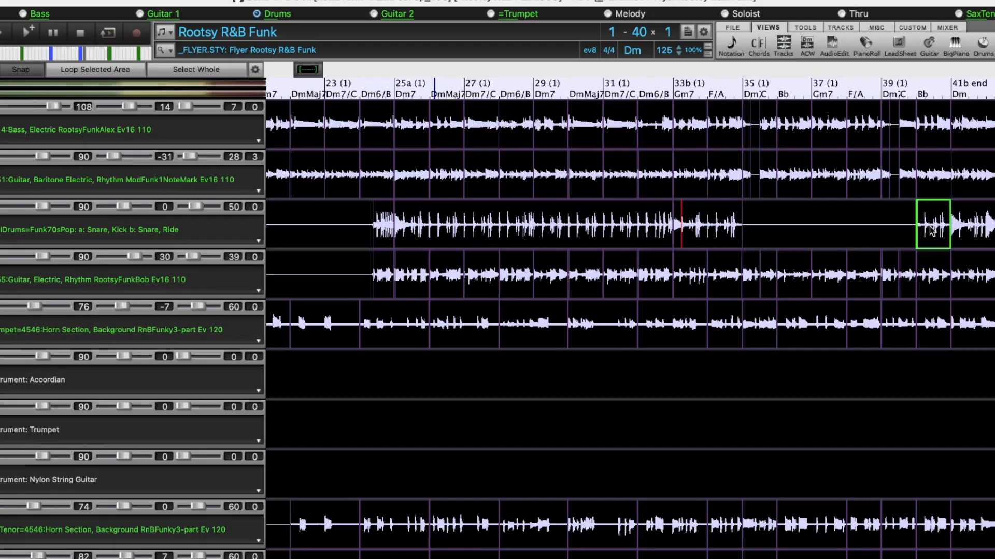
pyautogui.click(705, 224)
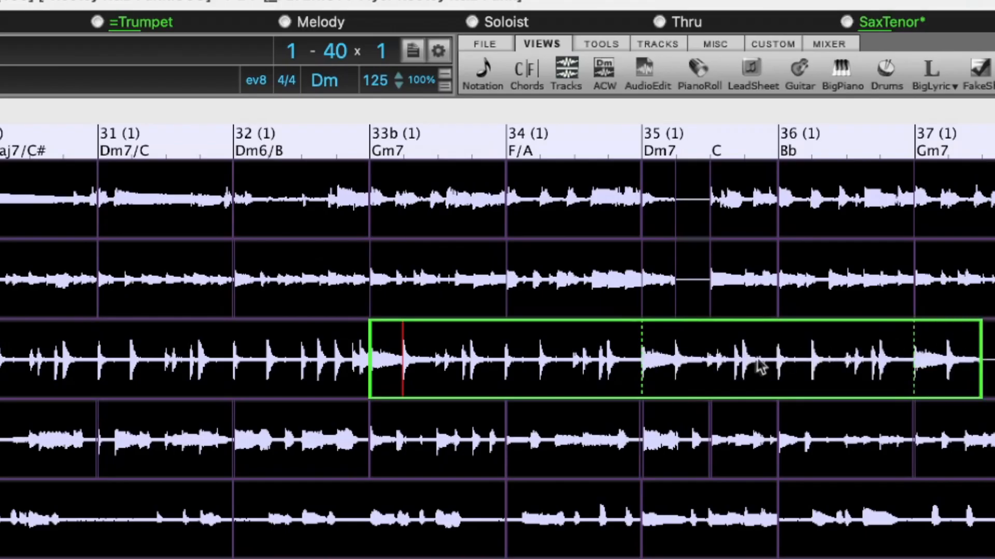
pyautogui.moveTo(666, 362)
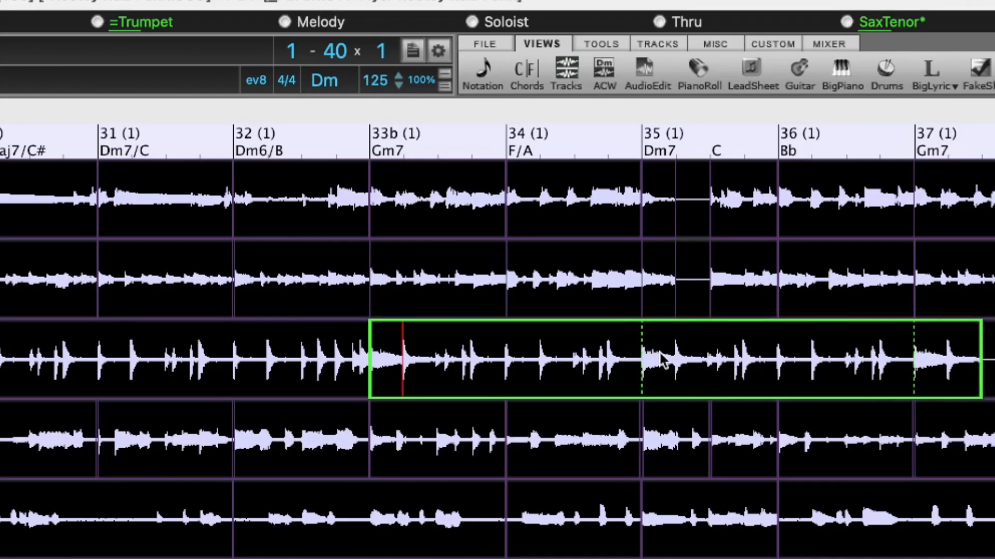
pyautogui.moveTo(943, 371)
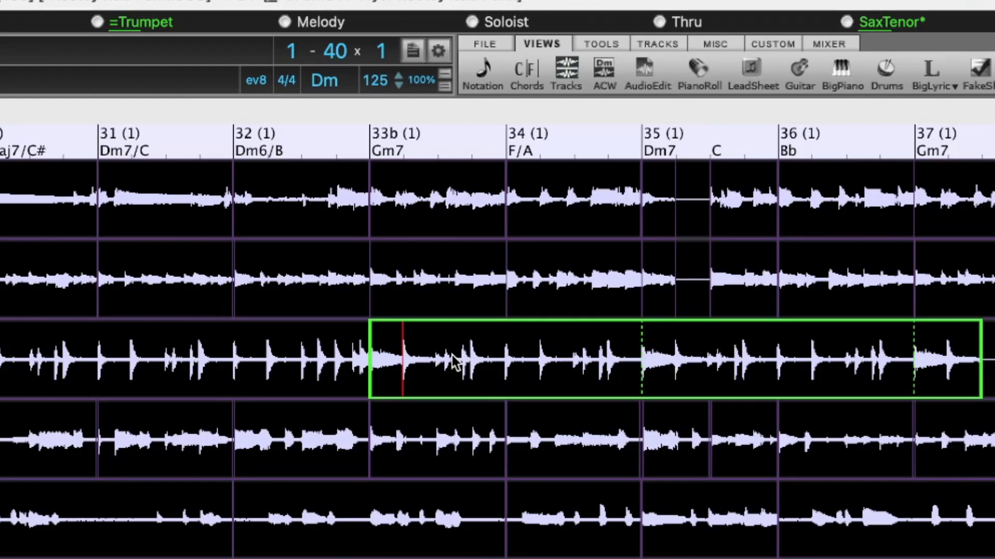
pyautogui.moveTo(495, 368)
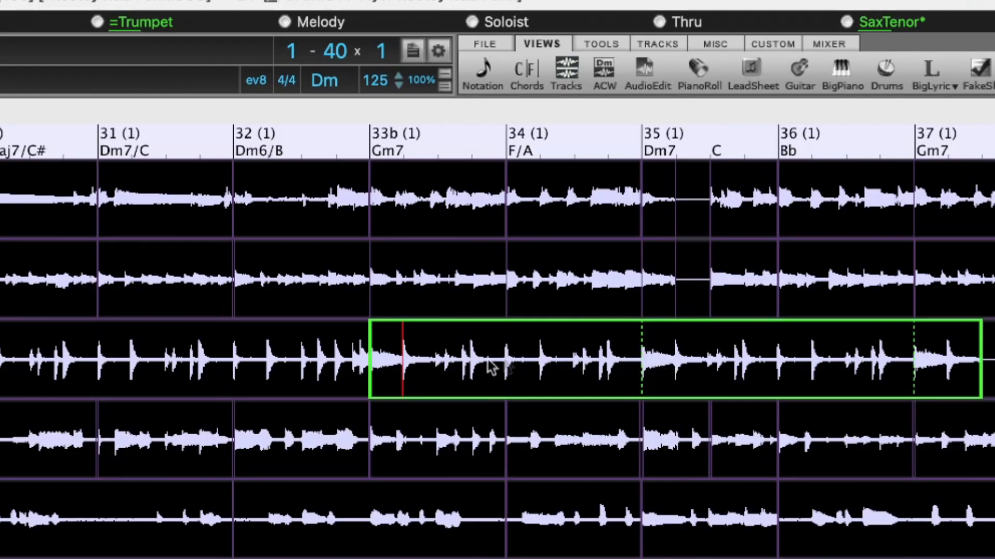
pyautogui.moveTo(390, 362)
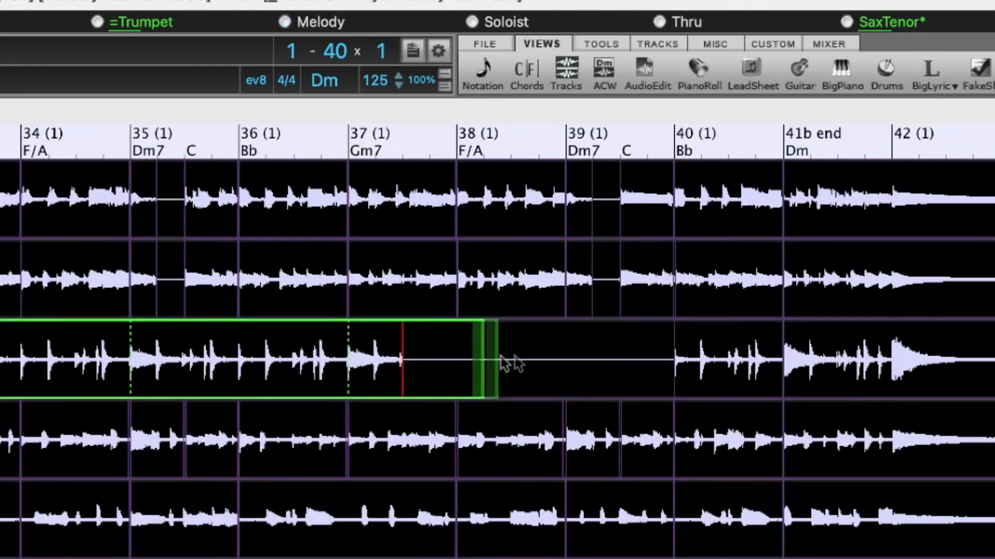
# - Loop the bar 33b Drums phrase out to bar 40 and start playback from around bar 32
pyautogui.moveTo(508, 365); pyautogui.dragTo(672, 371)
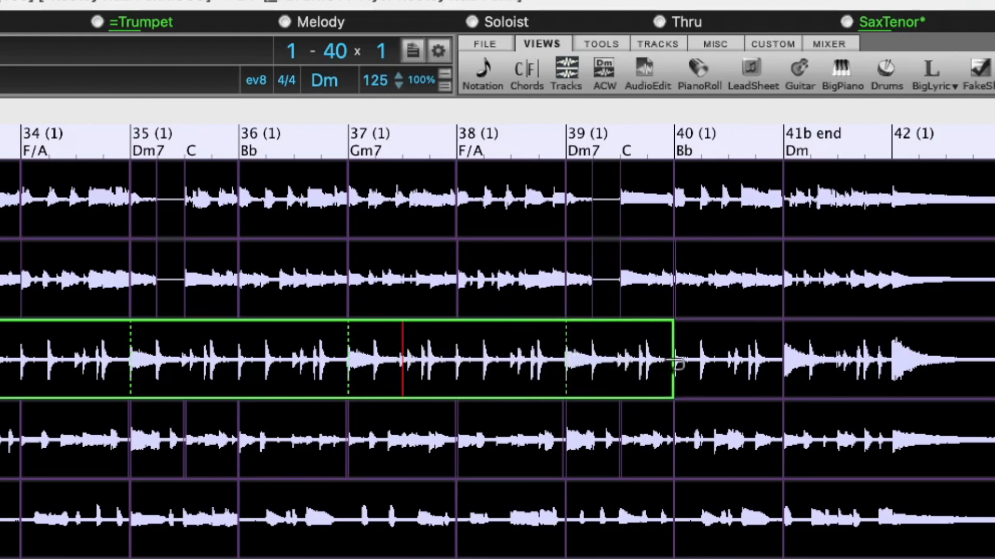
pyautogui.moveTo(673, 365); pyautogui.dragTo(673, 327)
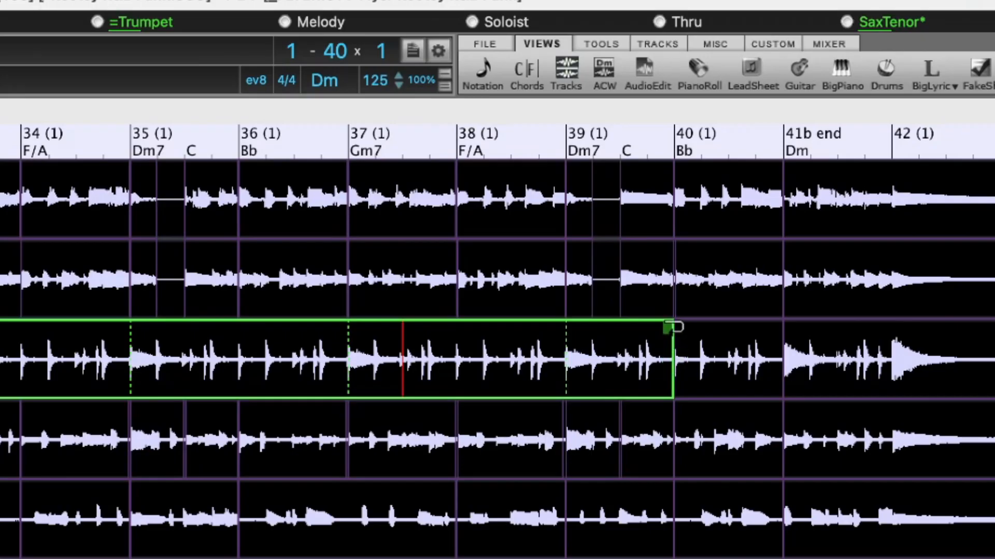
pyautogui.moveTo(674, 327); pyautogui.dragTo(673, 365)
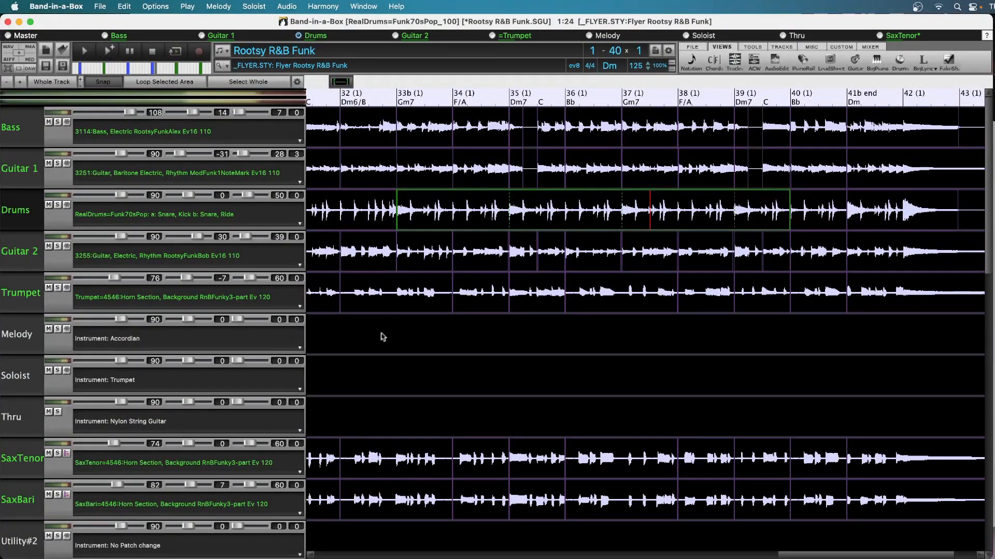
pyautogui.click(84, 51)
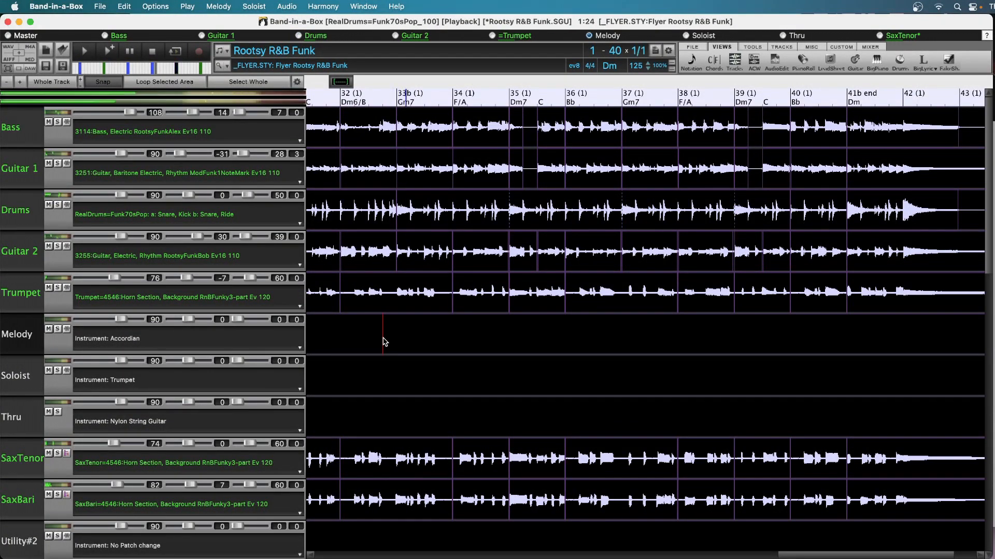